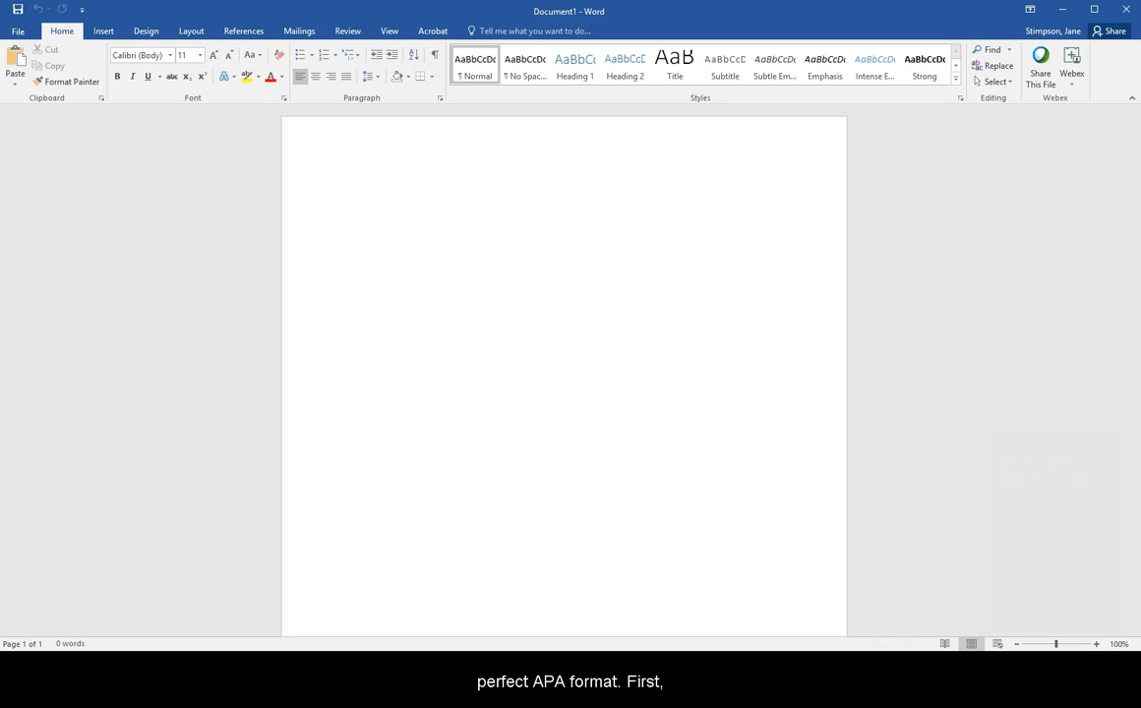
Check the Layout margin presets, confirming Normal at 1 inch on every side.
left_click(191, 32)
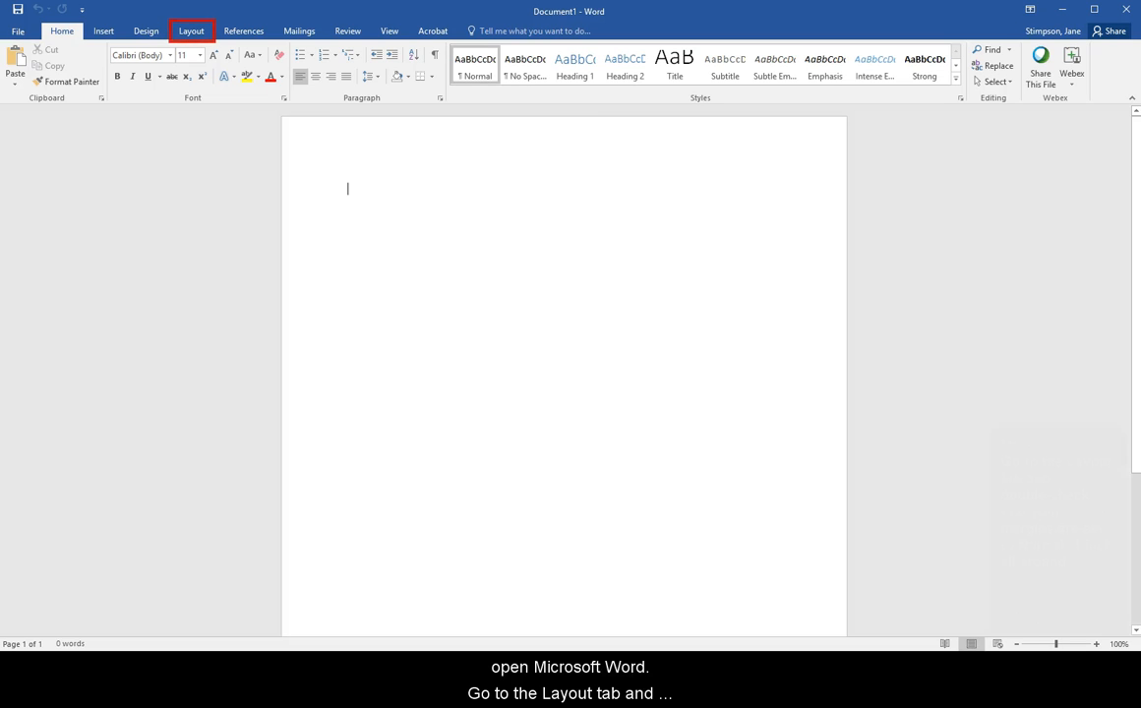
left_click(191, 32)
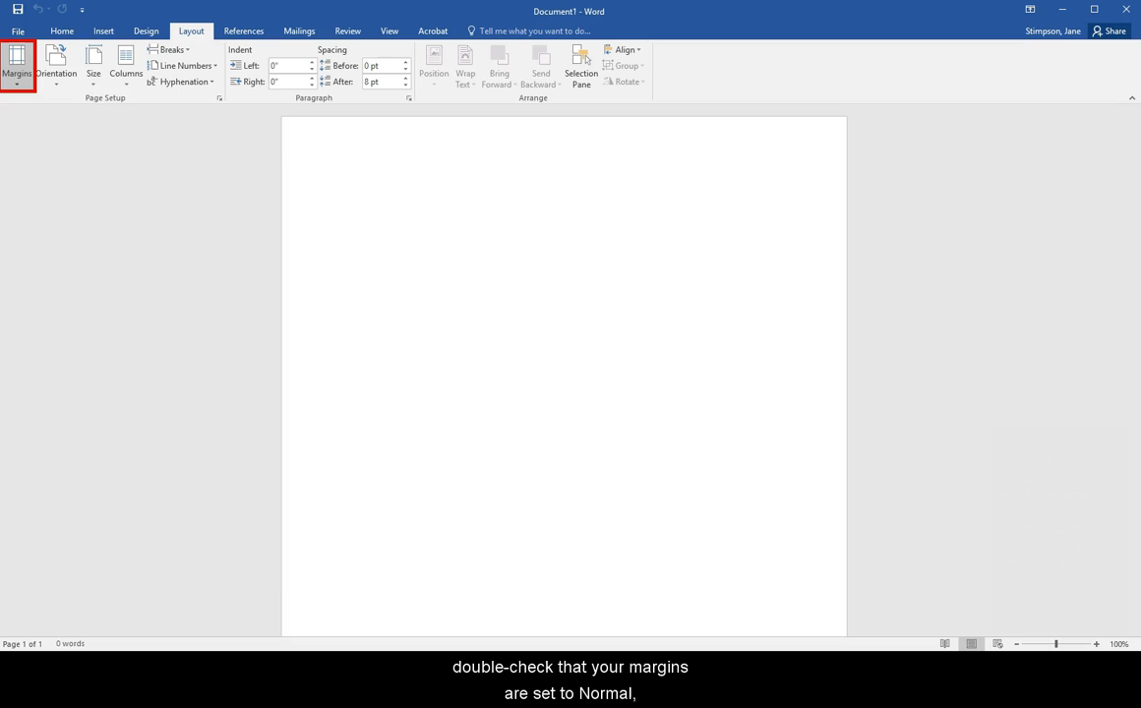
left_click(16, 67)
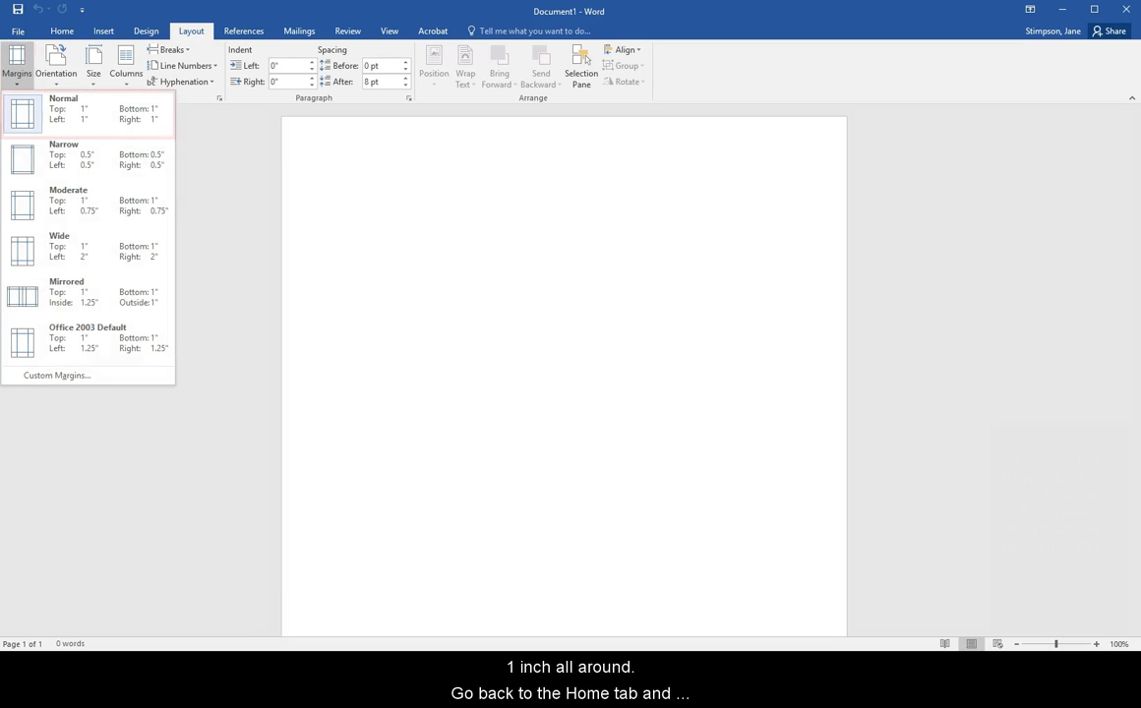
Set the document font to Times New Roman at 12 pt.
left_click(61, 31)
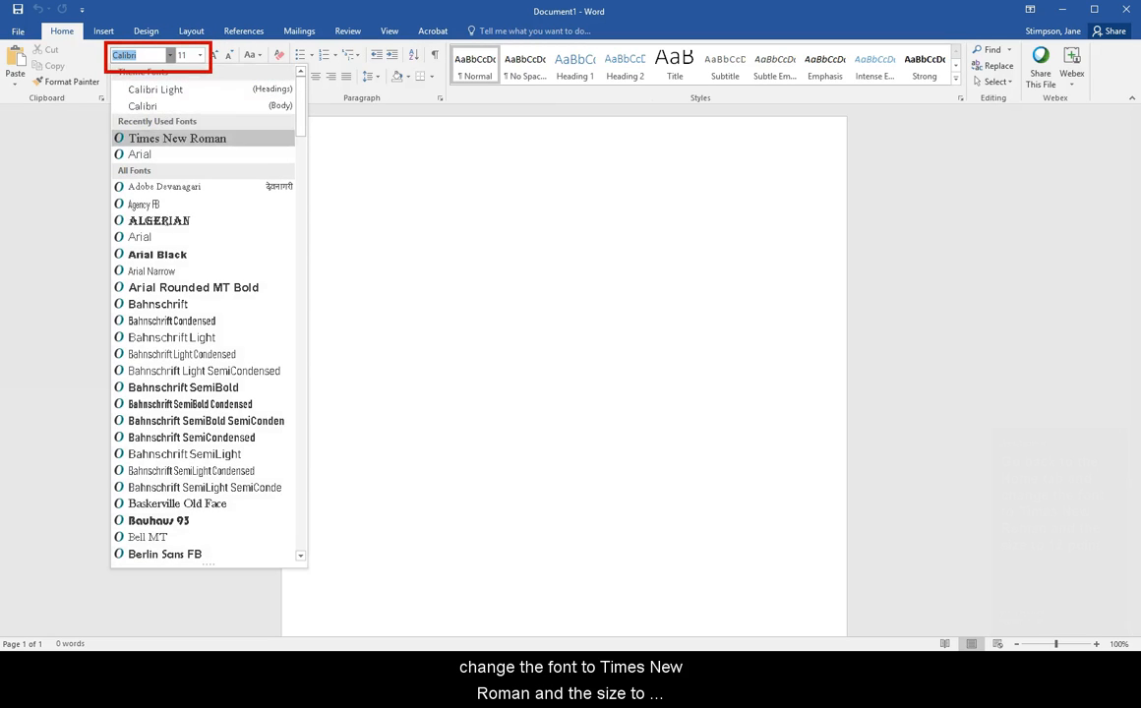
left_click(177, 138)
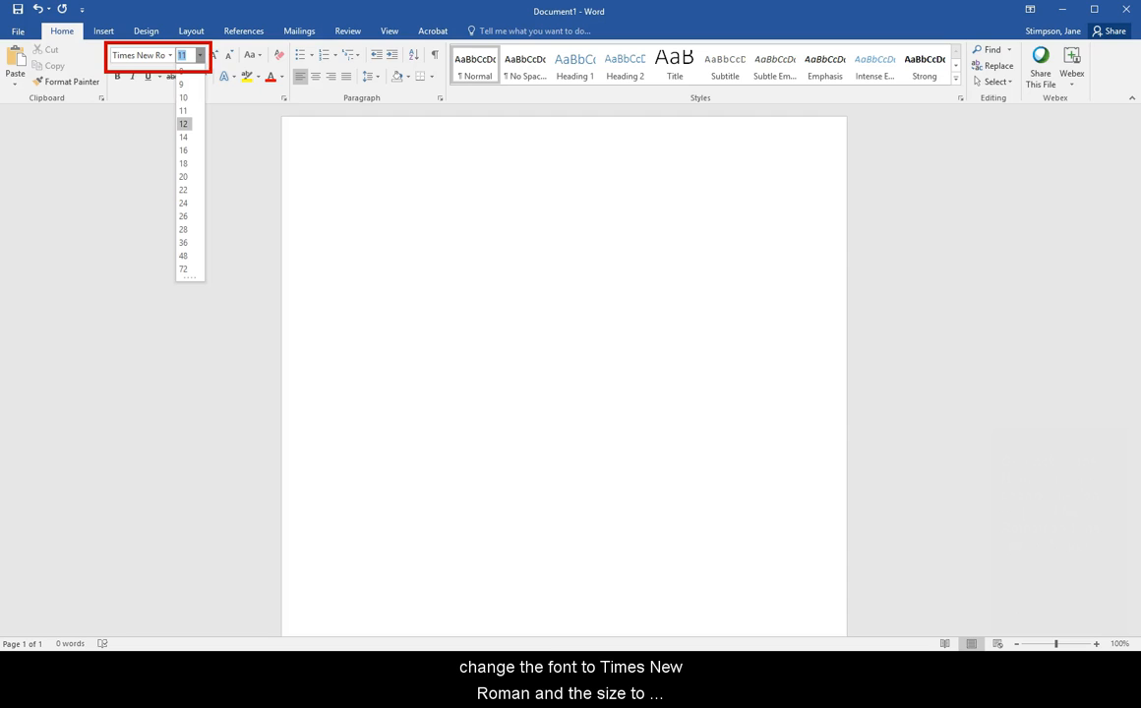
left_click(183, 122)
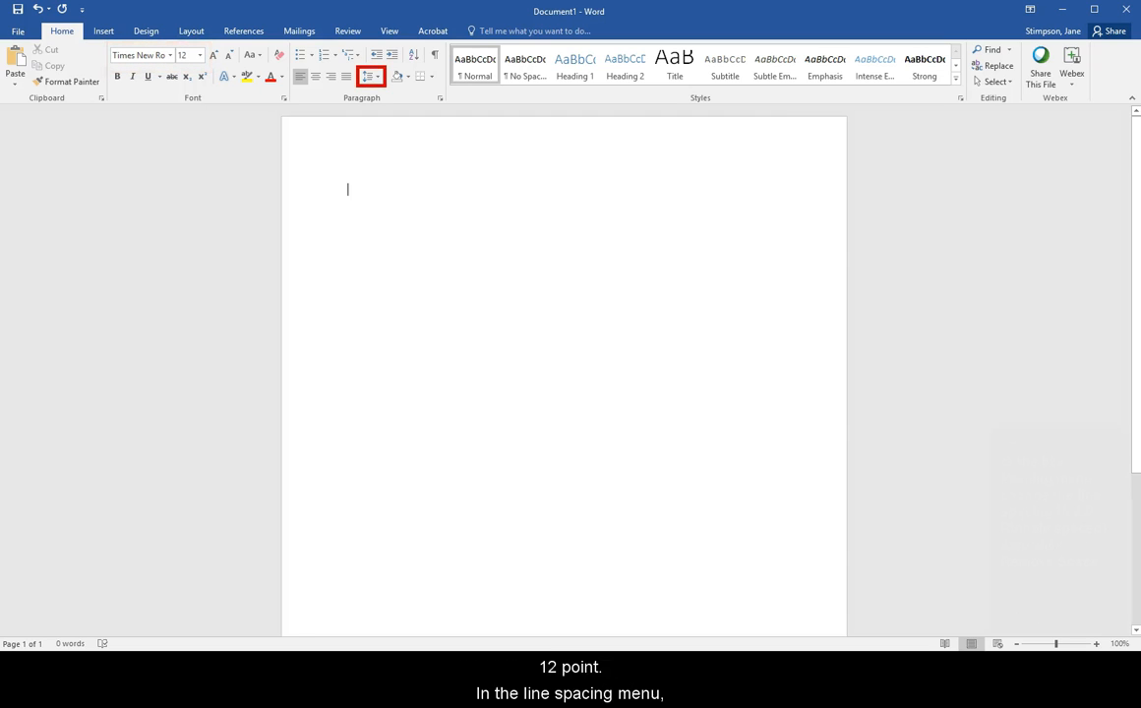
Apply 2.0 line spacing and remove the extra space after paragraphs.
left_click(370, 77)
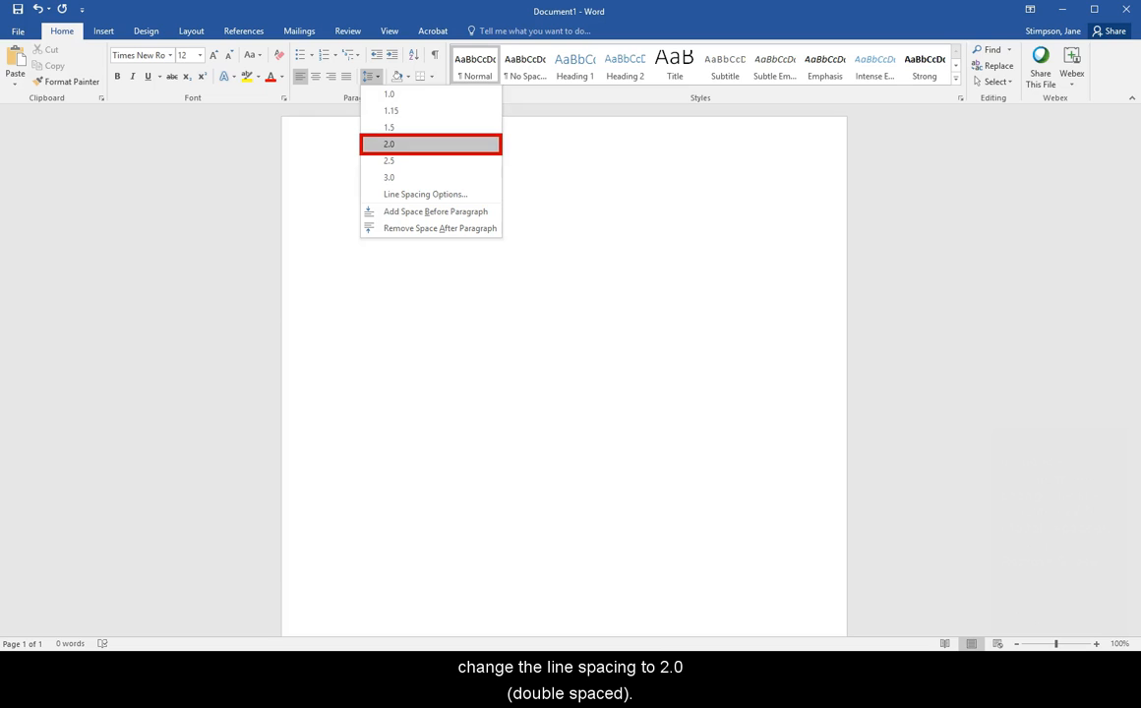
left_click(389, 144)
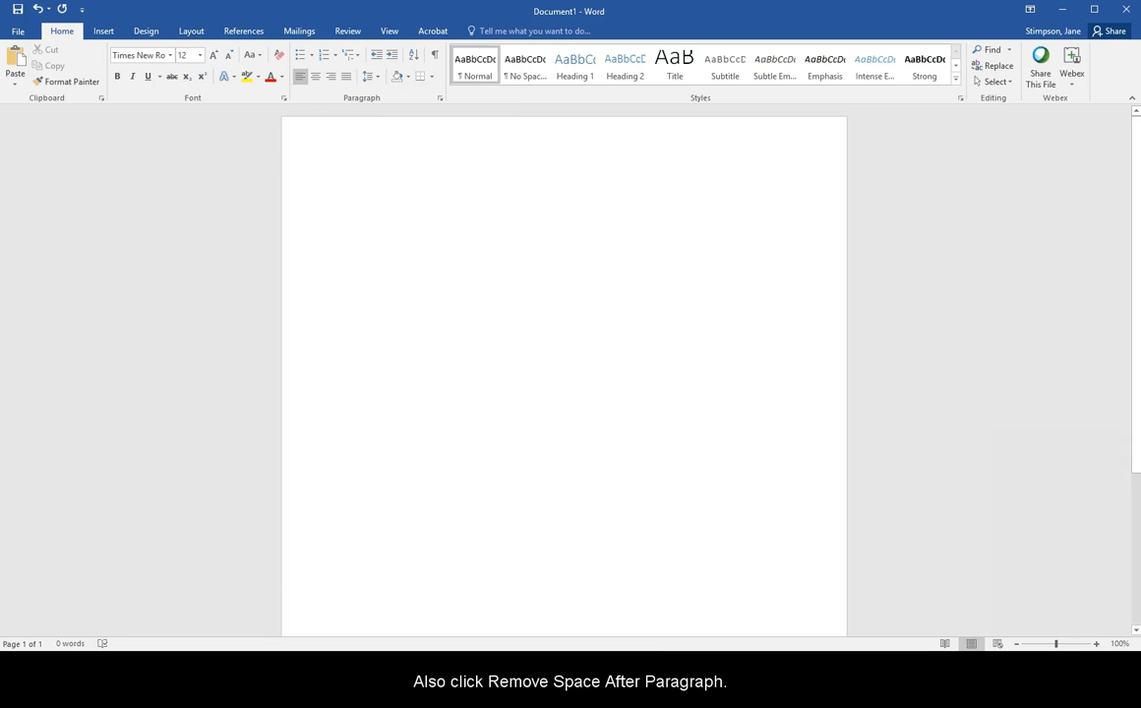
left_click(371, 77)
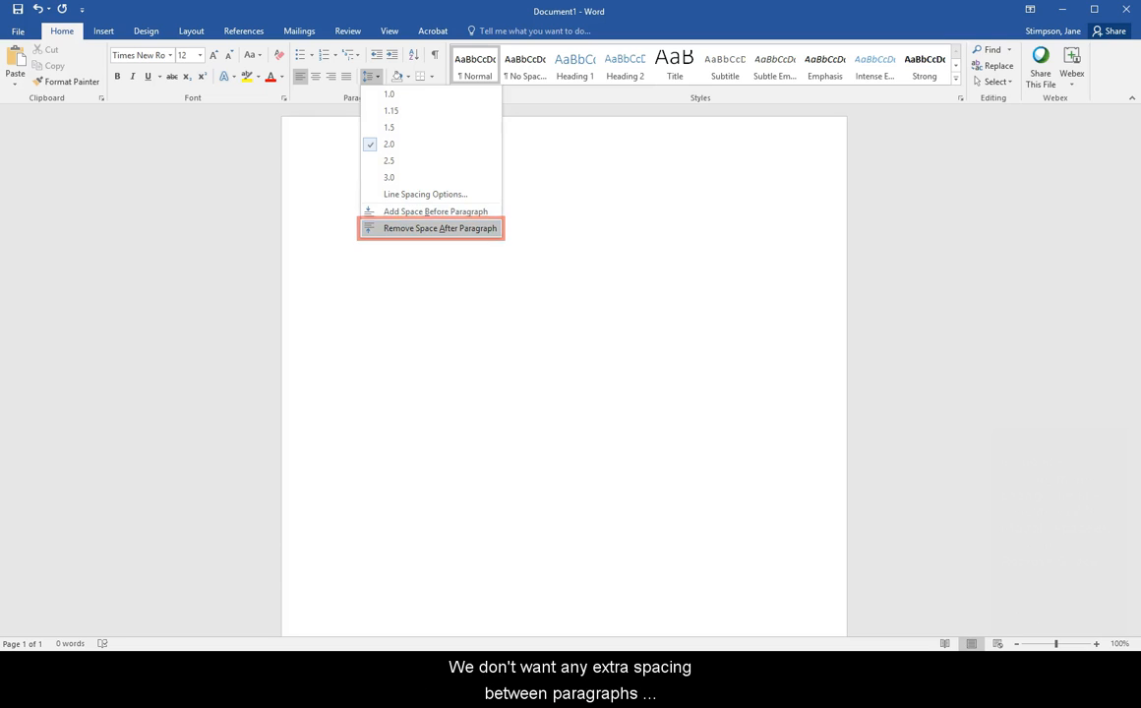
left_click(439, 228)
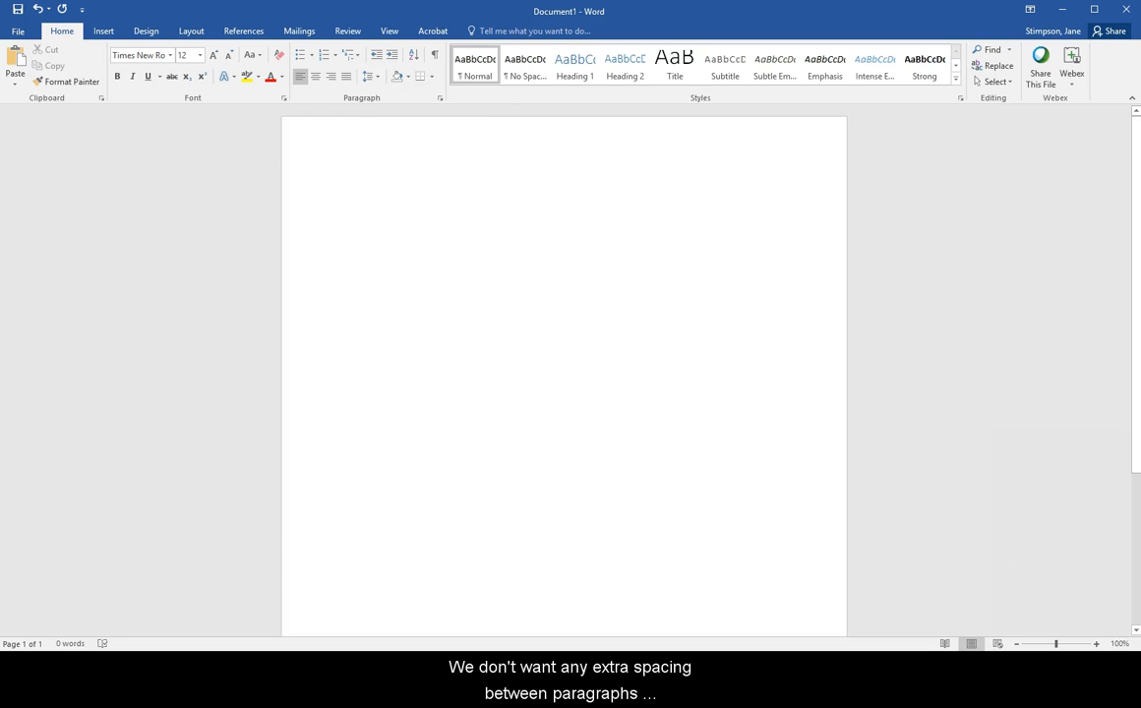
left_click(348, 189)
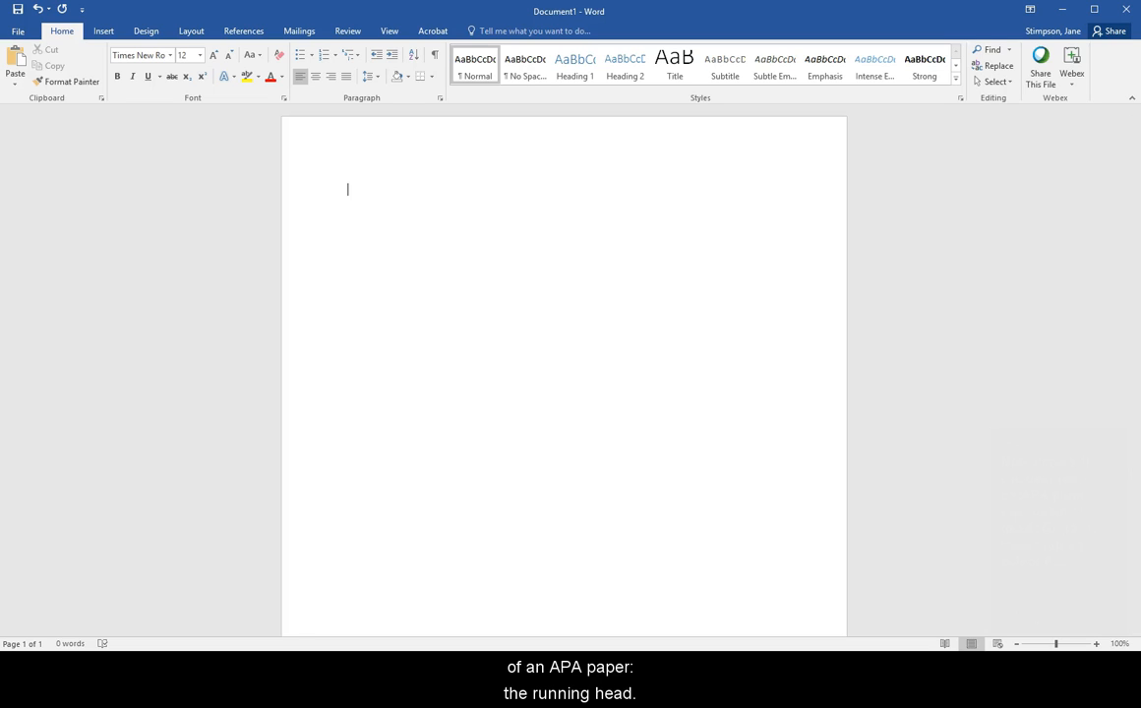
Insert a Plain Number 1 page number at the top of the page.
left_click(103, 32)
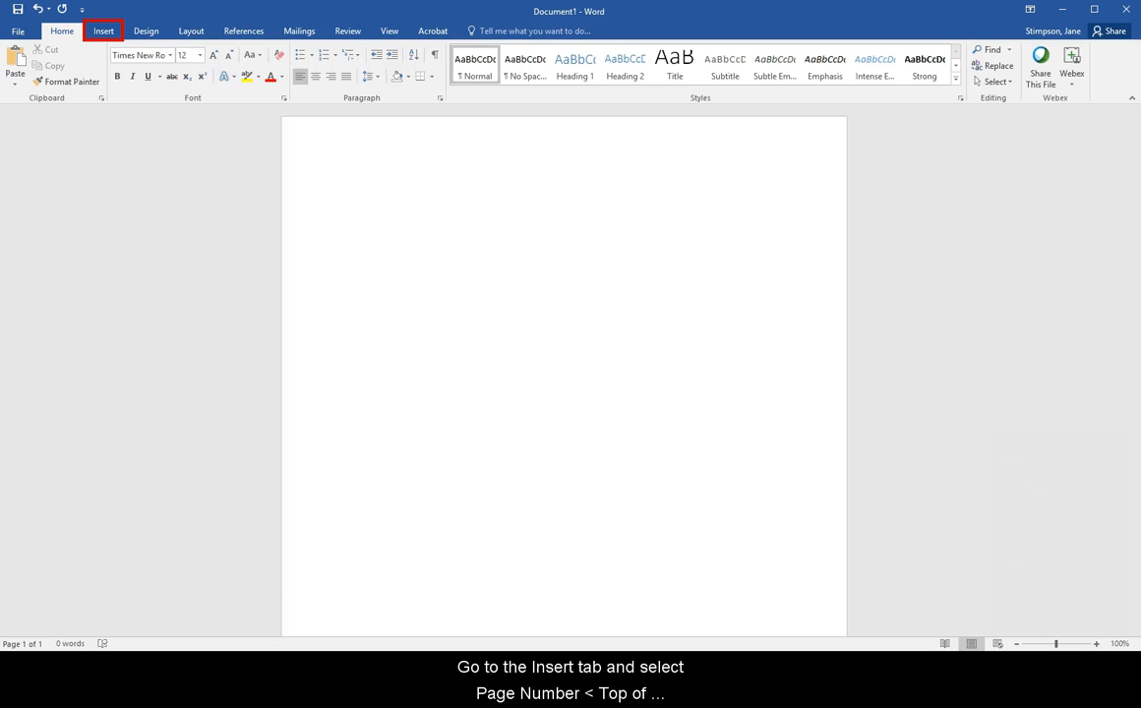
left_click(102, 31)
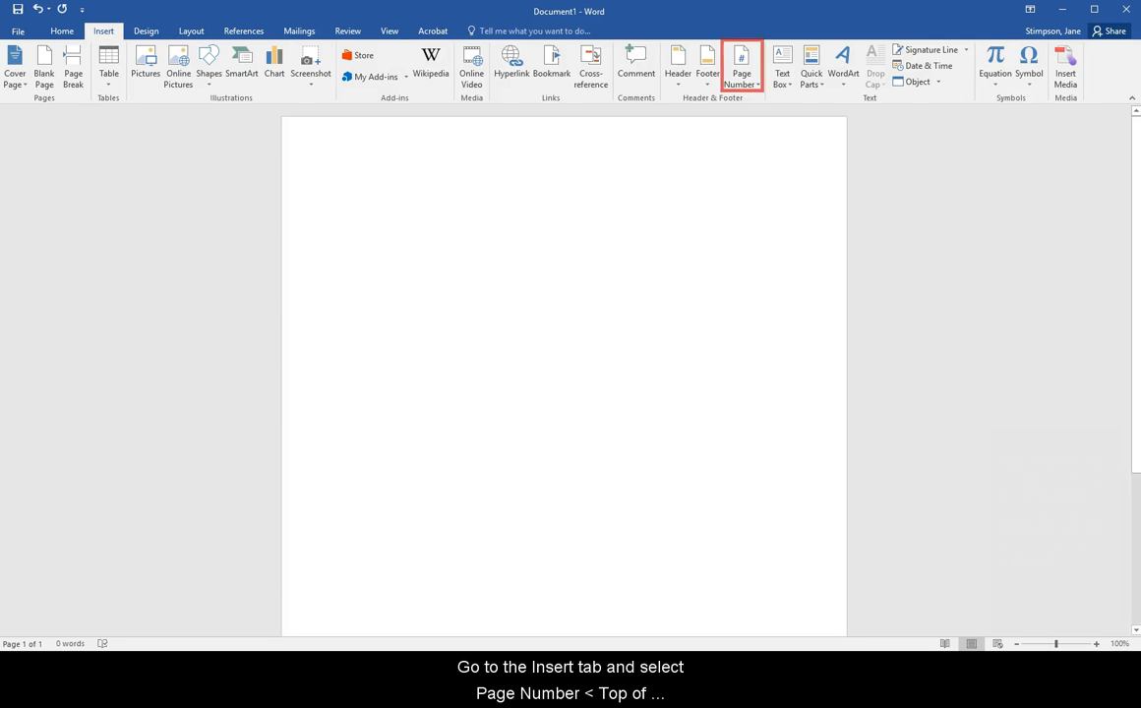
left_click(739, 67)
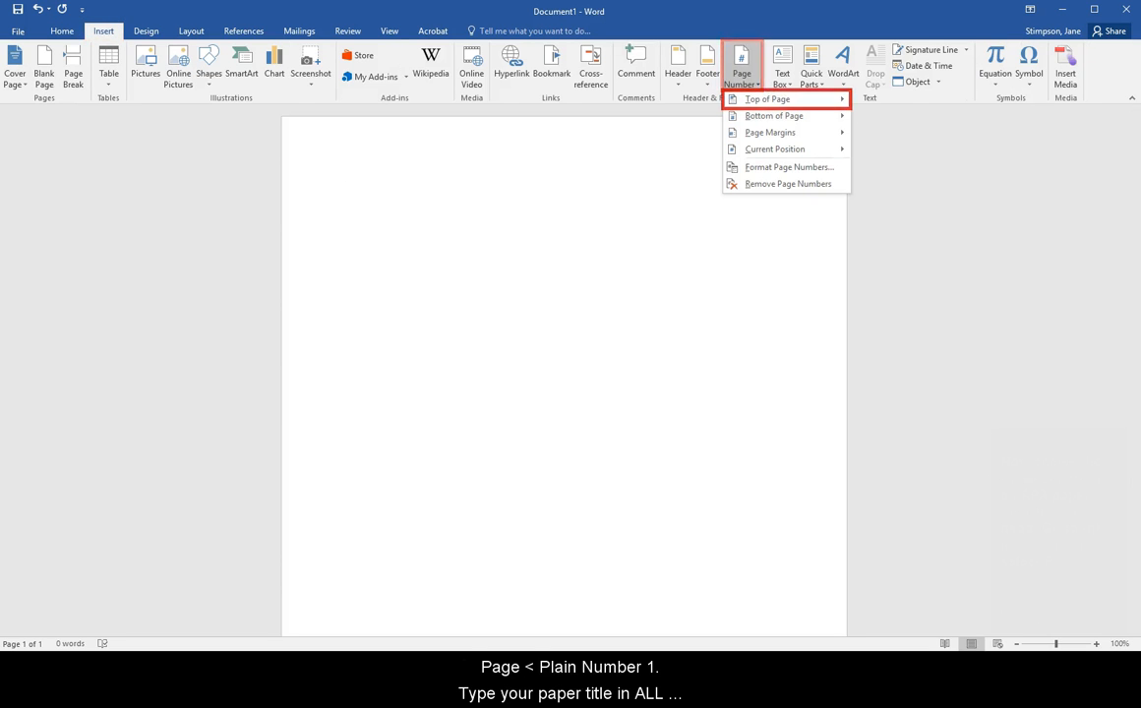
left_click(767, 98)
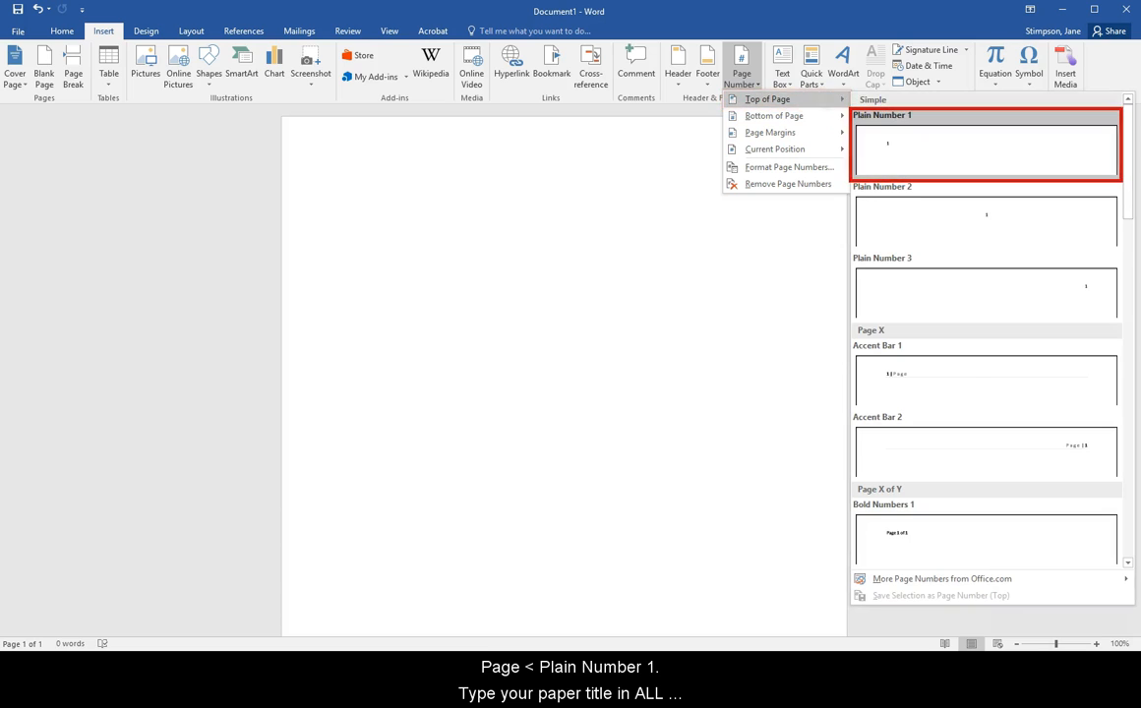
left_click(983, 148)
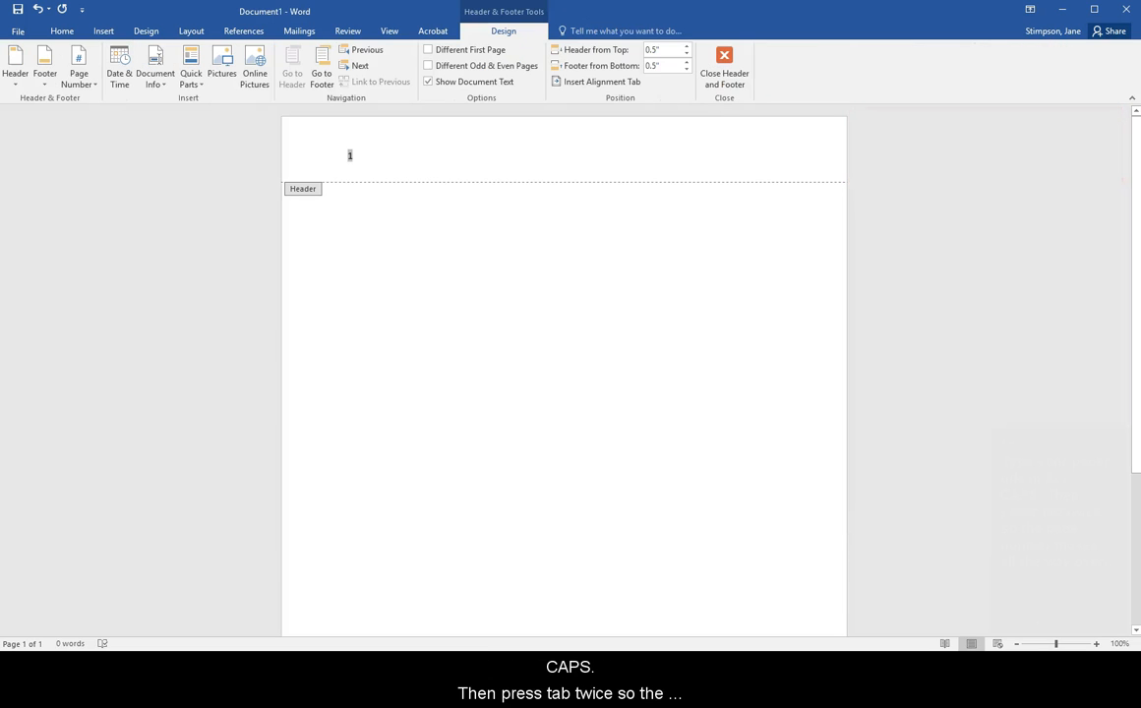
Add the running head RESEARCH PAPER TITLE to the left of the page number.
type("RESEARCH")
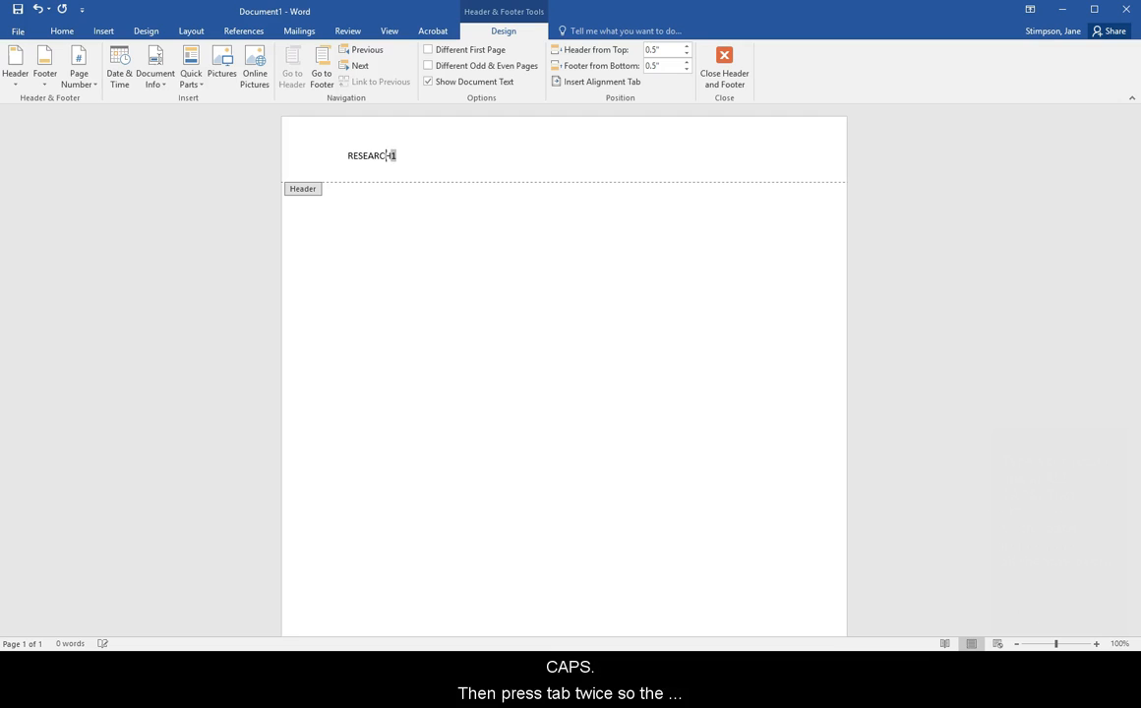
type("PAPER TITLE")
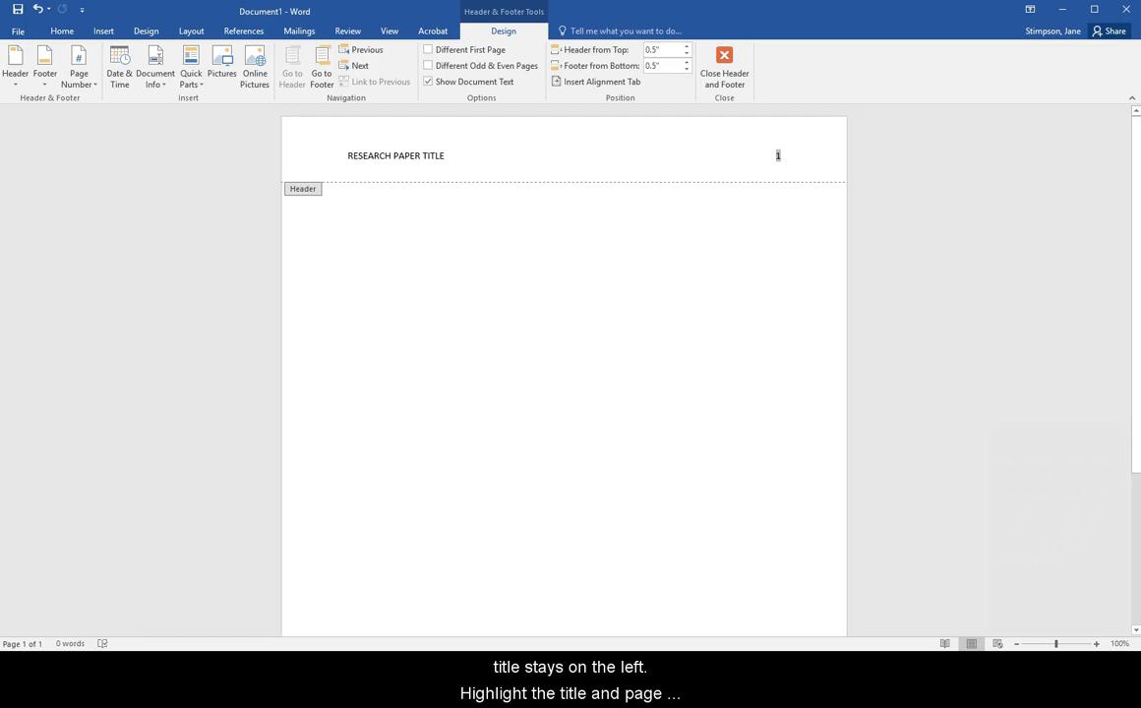
Make the header title and page number Times New Roman 12 pt.
left_click_drag(348, 156, 783, 155)
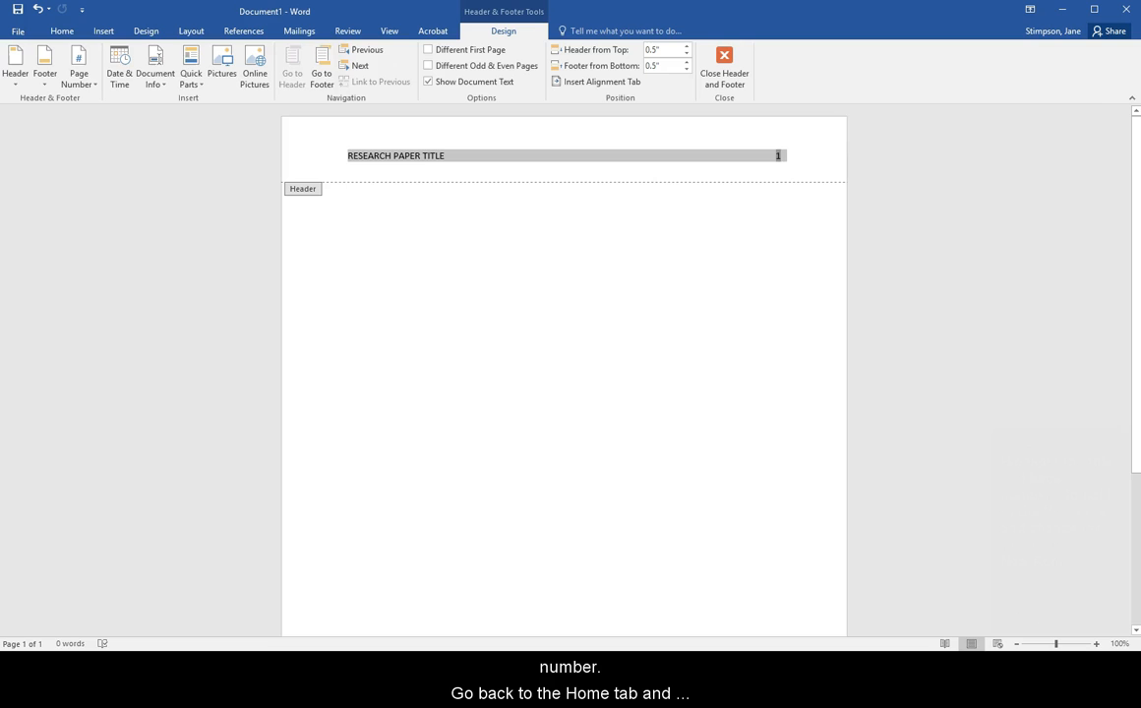
left_click(61, 32)
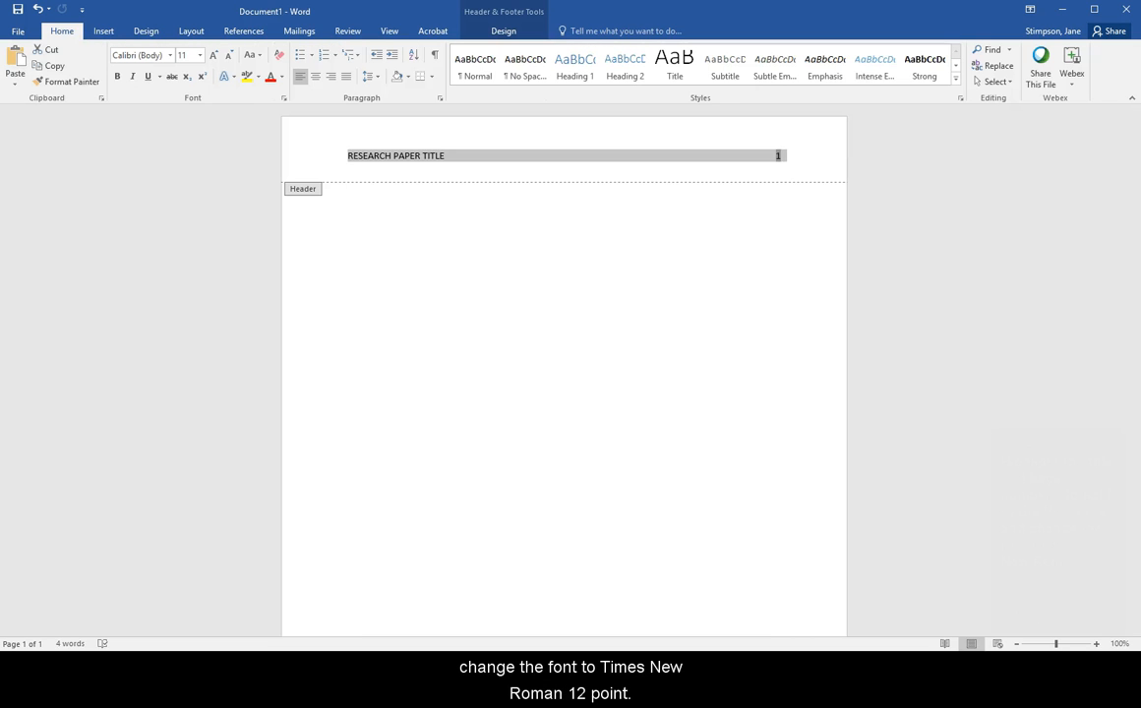
type("Times New Roman")
left_click(189, 55)
type("12")
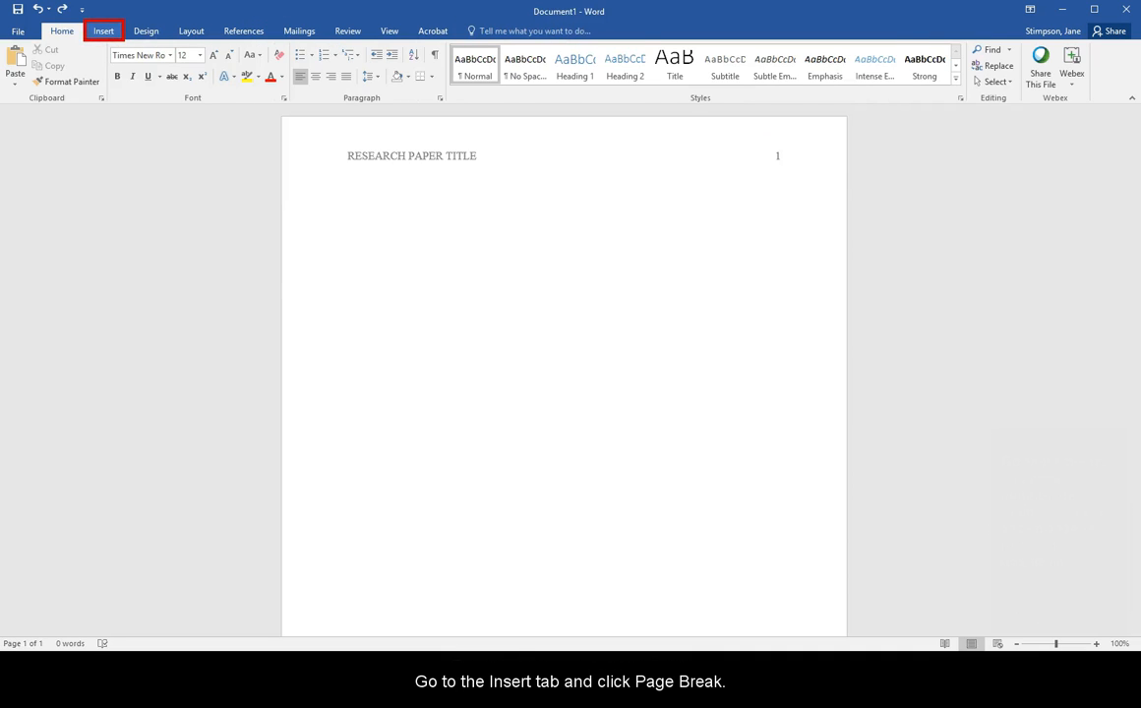
Add a page break and give the first page its own separate header.
left_click(73, 67)
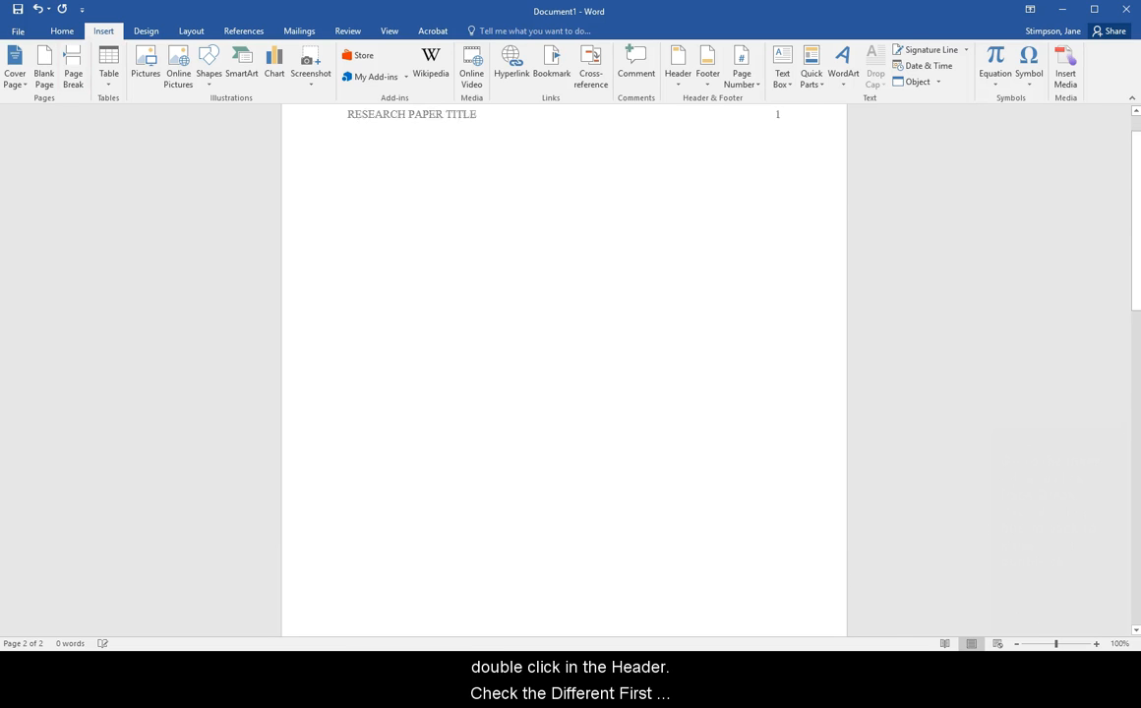
double_click(411, 114)
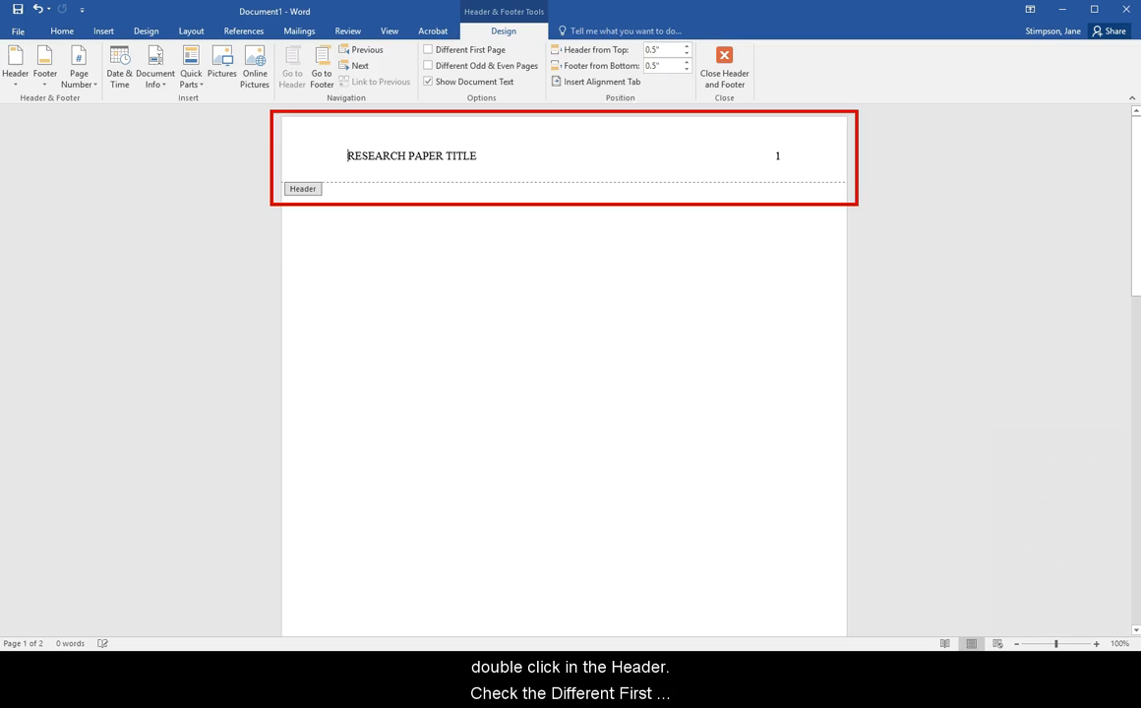
left_click(429, 49)
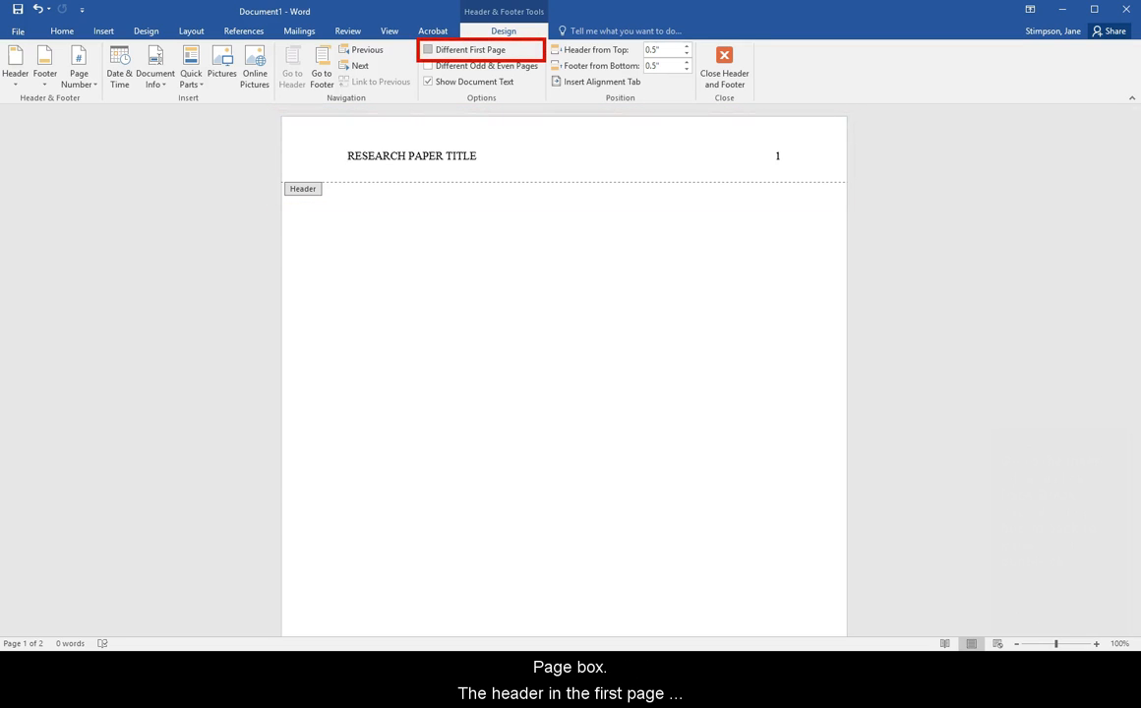
left_click(427, 49)
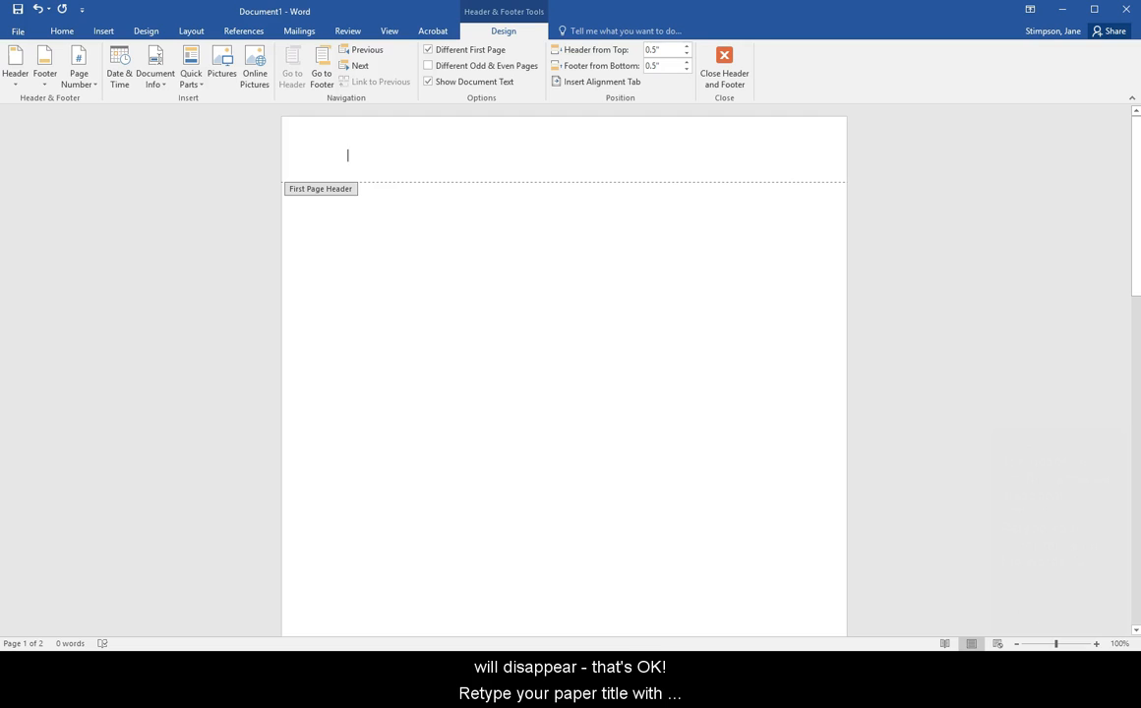
Write 'Running head: RESEARCH PAPER TITLE' with page number 1 in the first-page header.
type("Running head: R")
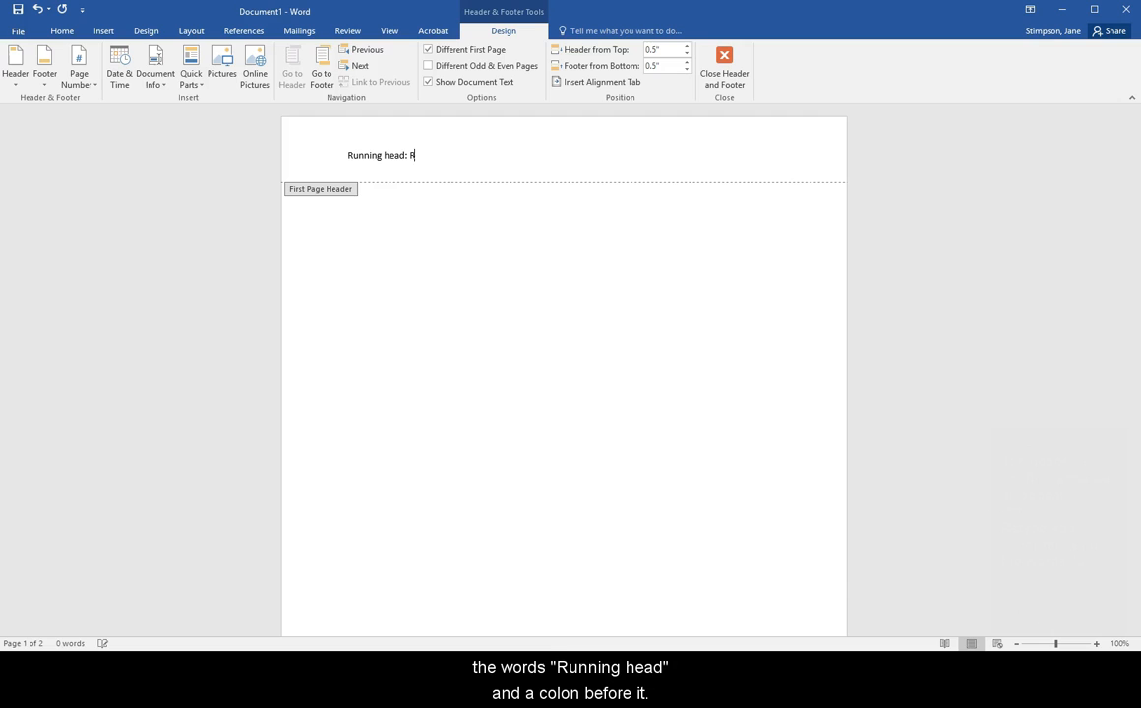
type("ESEARCH PAPER TITLE")
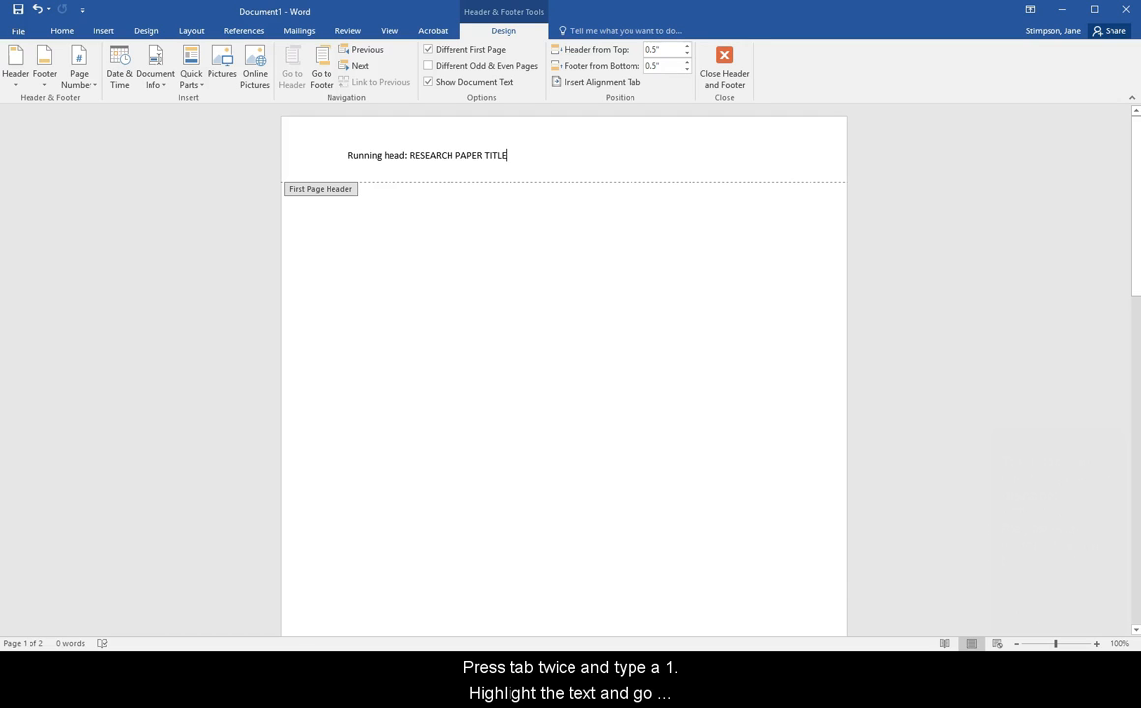
key("tab")
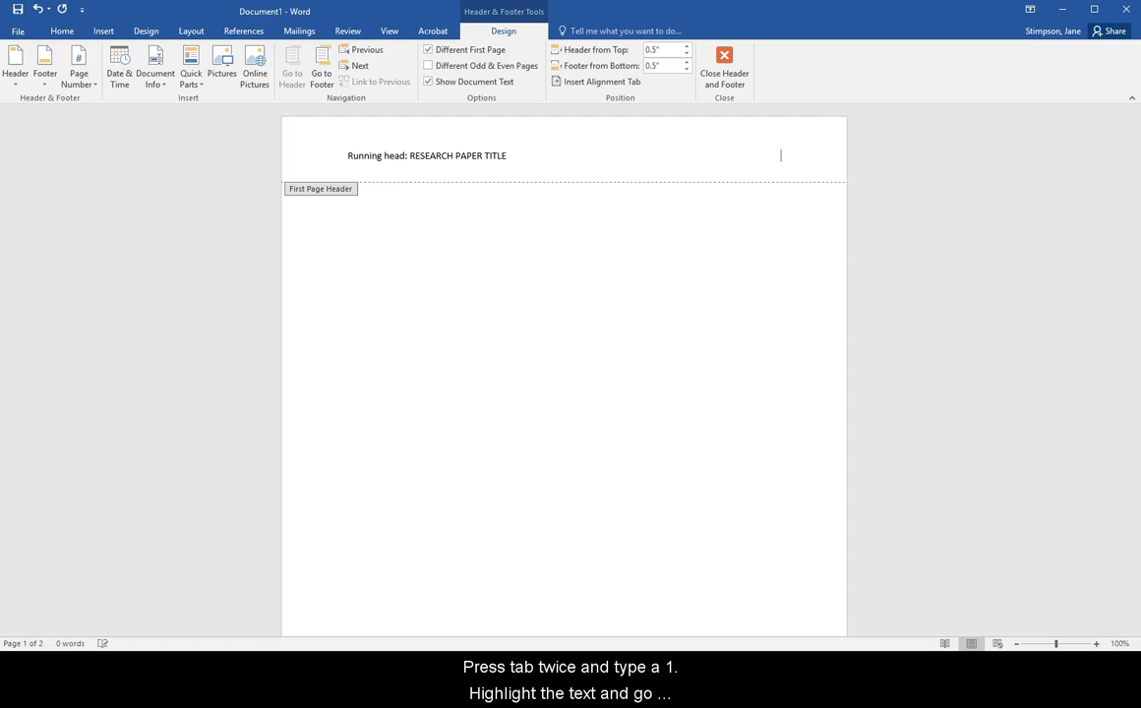
type("1")
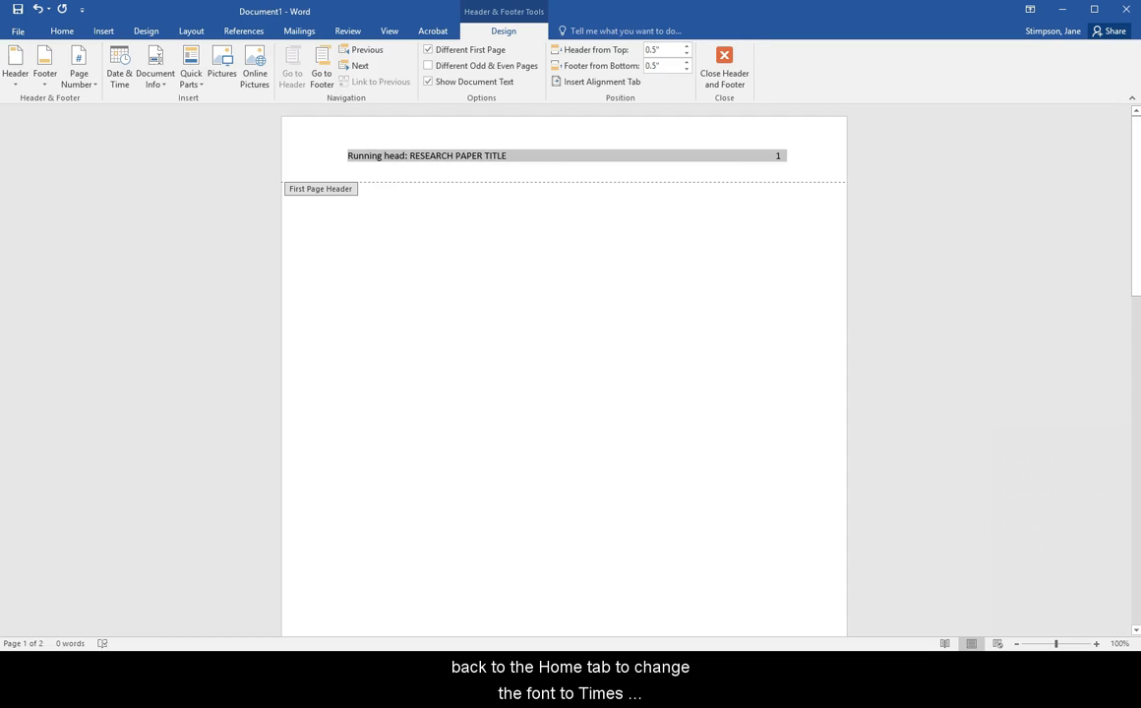
Format the first-page header in Times New Roman 12 pt and close header editing.
left_click(153, 55)
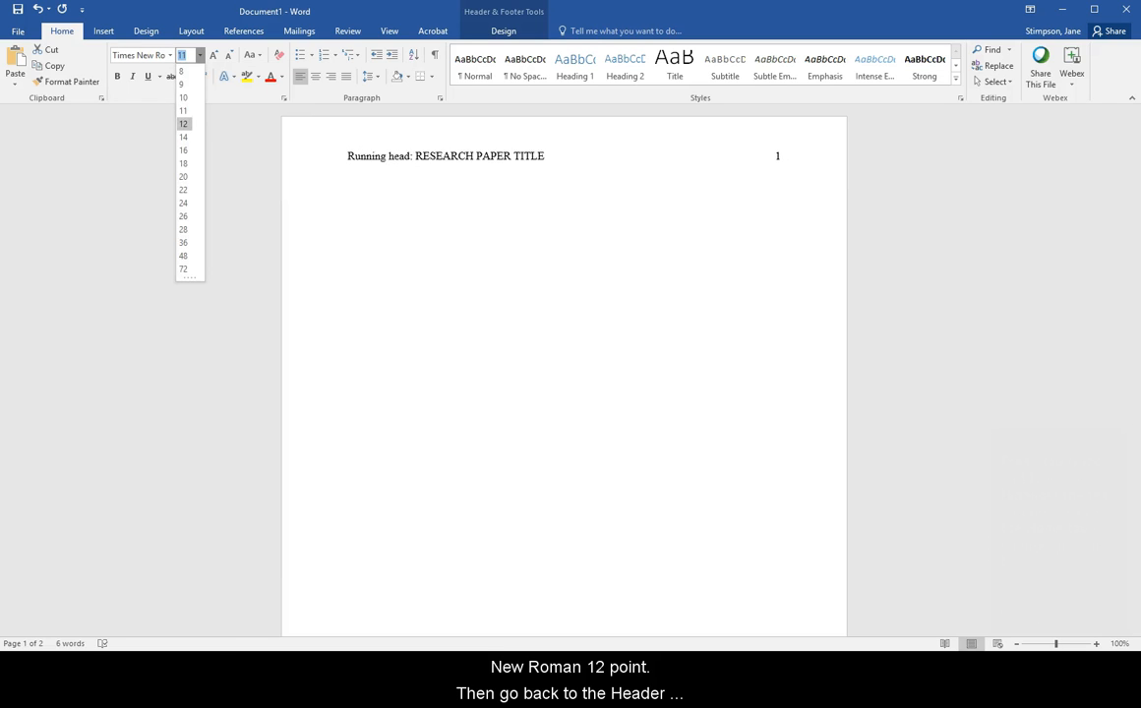
left_click(504, 32)
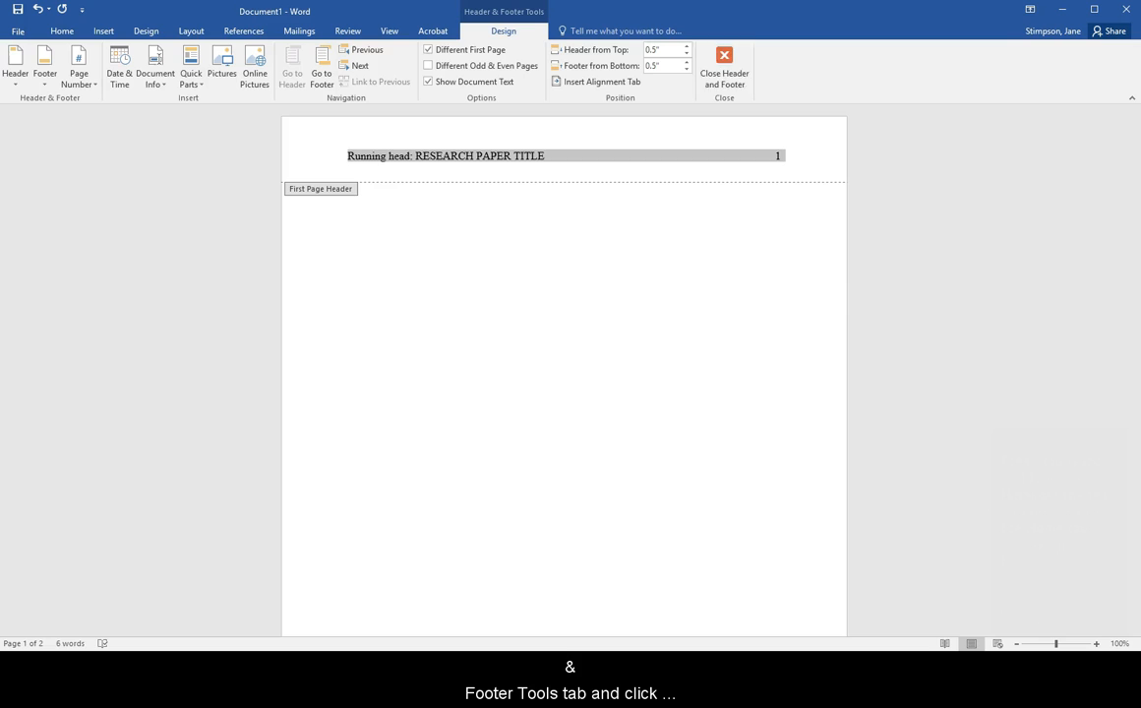
left_click(724, 67)
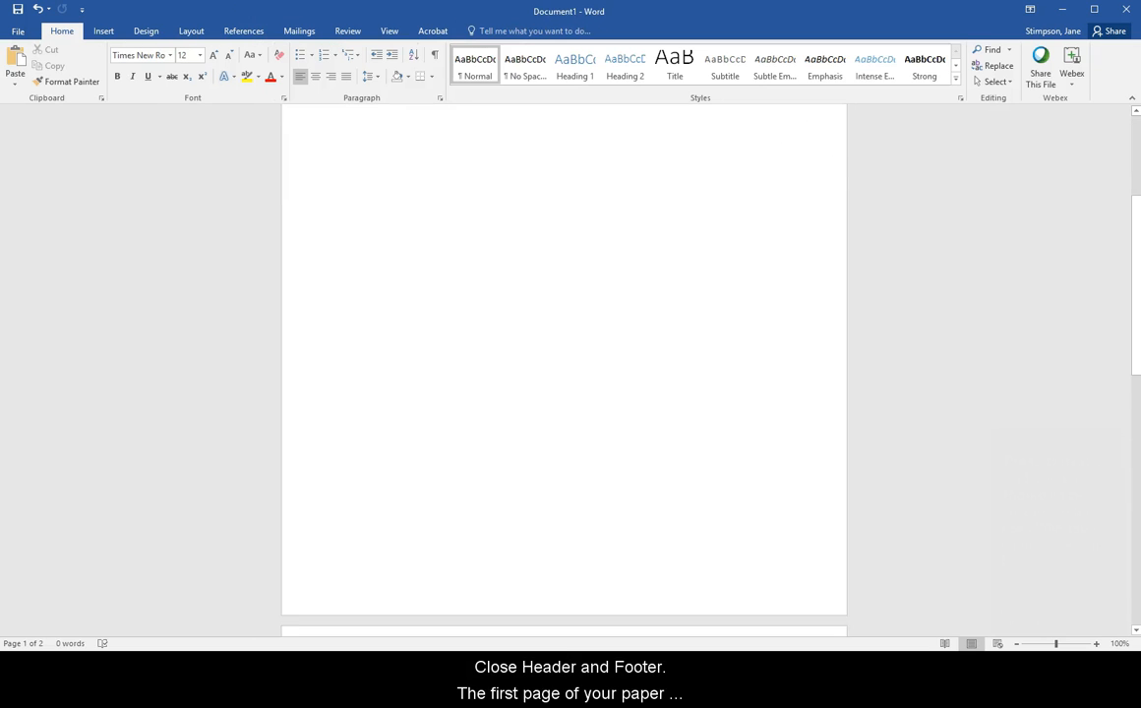
Center Research Paper Title, Jane Stimpson and Lone Star College on the title page.
scroll("down", 3)
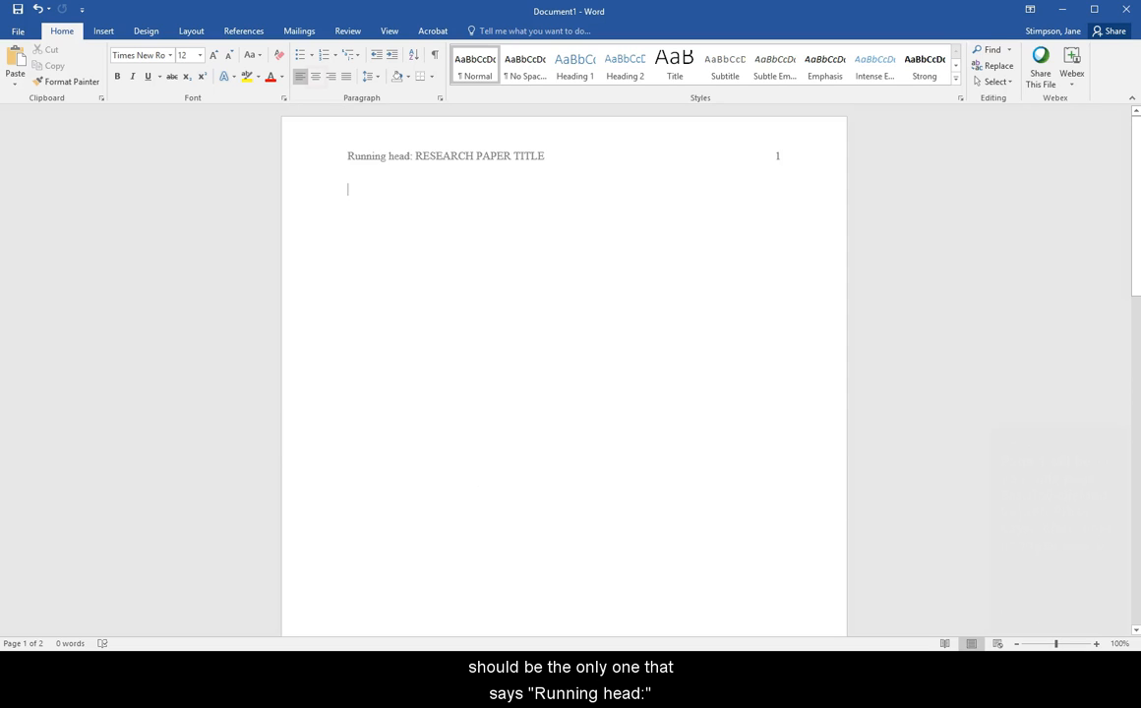
left_click(317, 77)
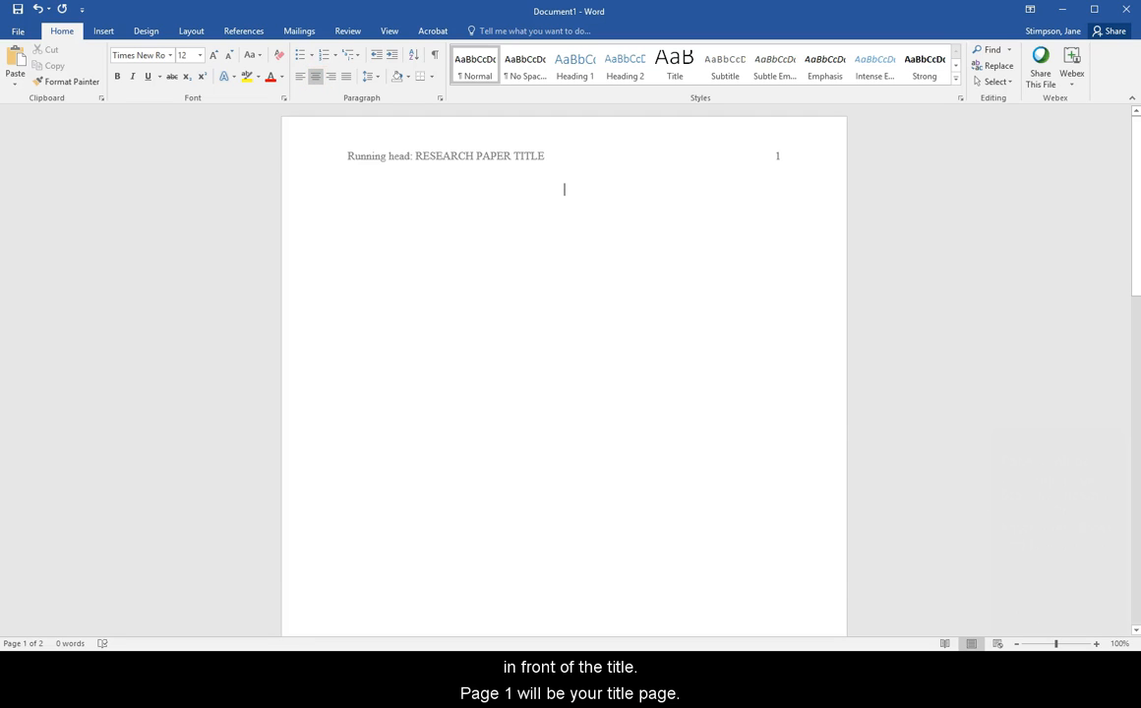
type("Research Paper T")
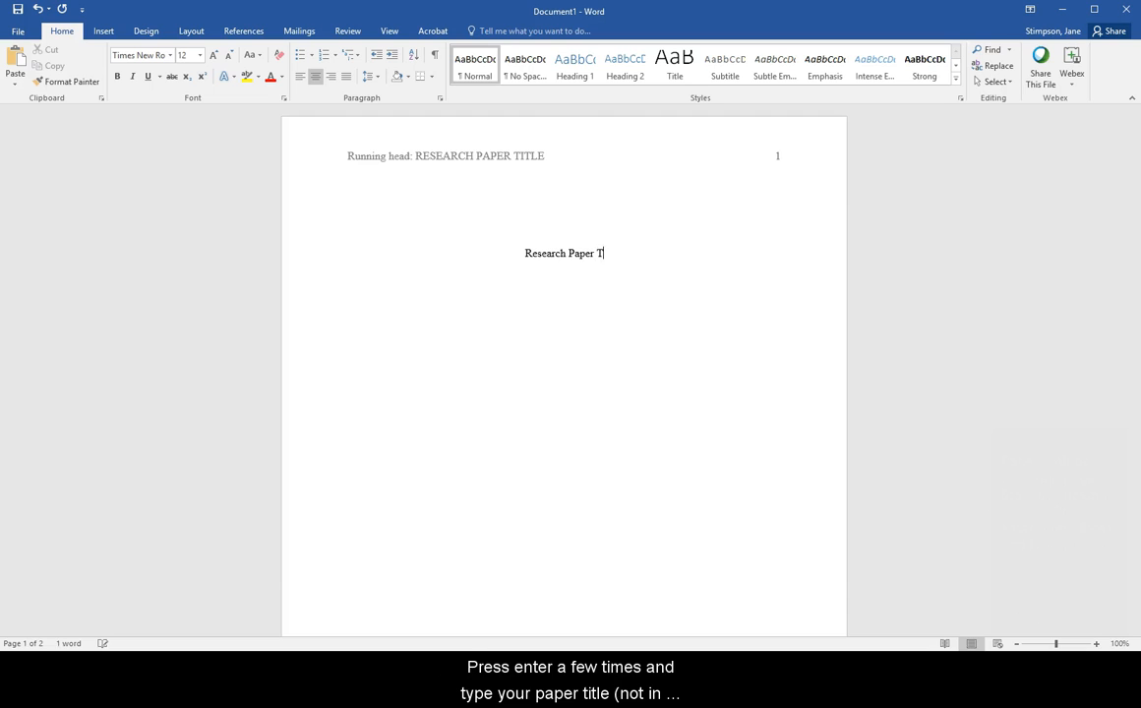
type("itle")
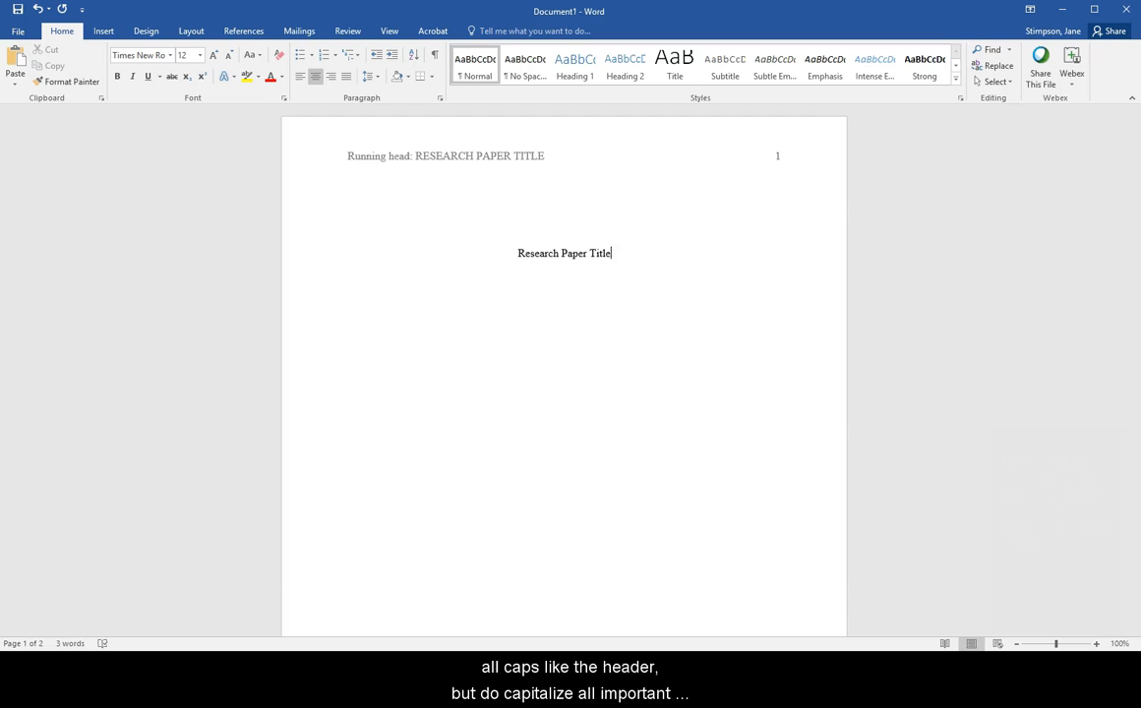
type("Jane Stimpson")
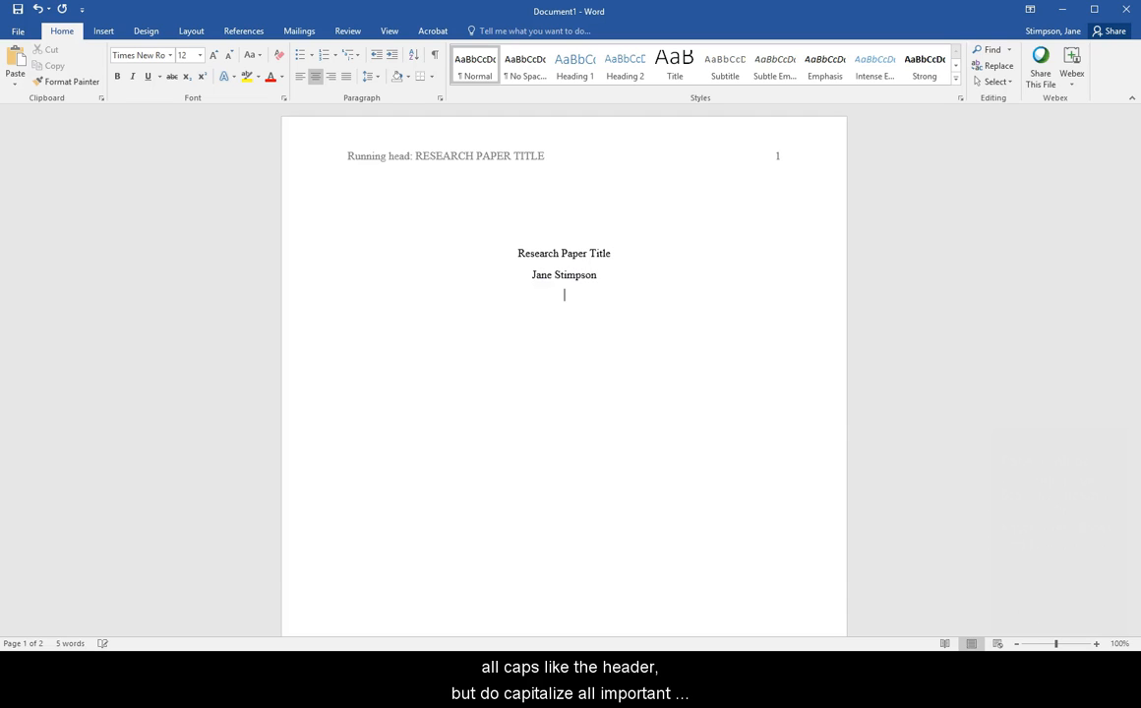
type("Lone Star College")
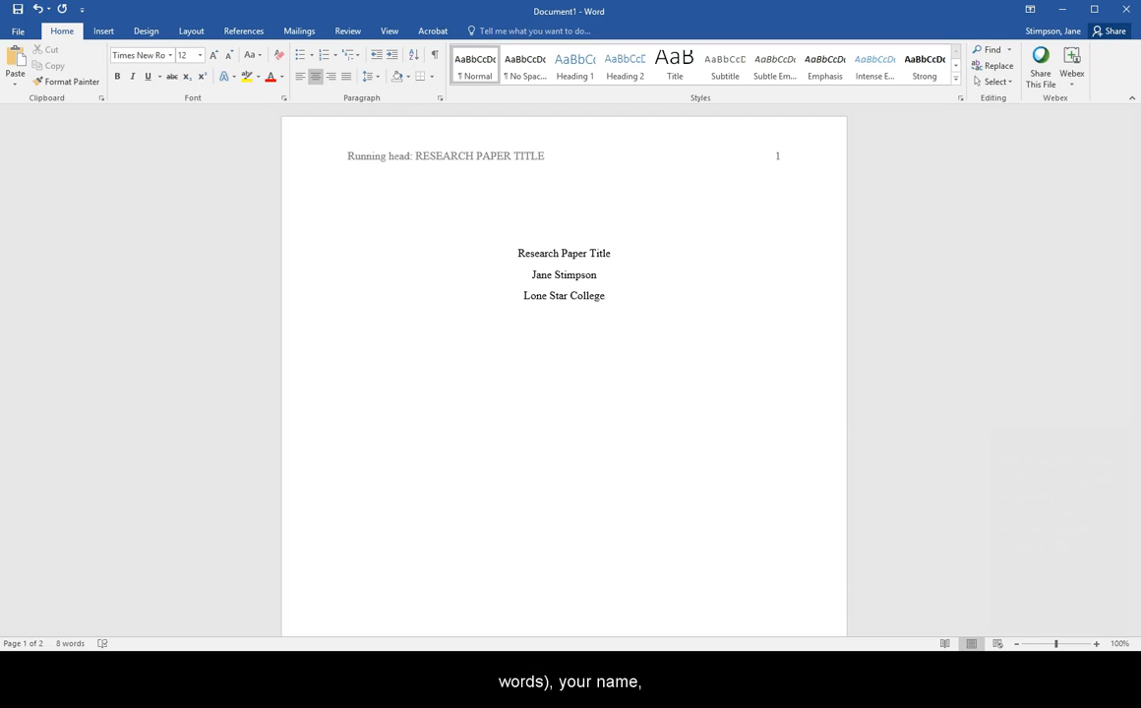
scroll("down", 3)
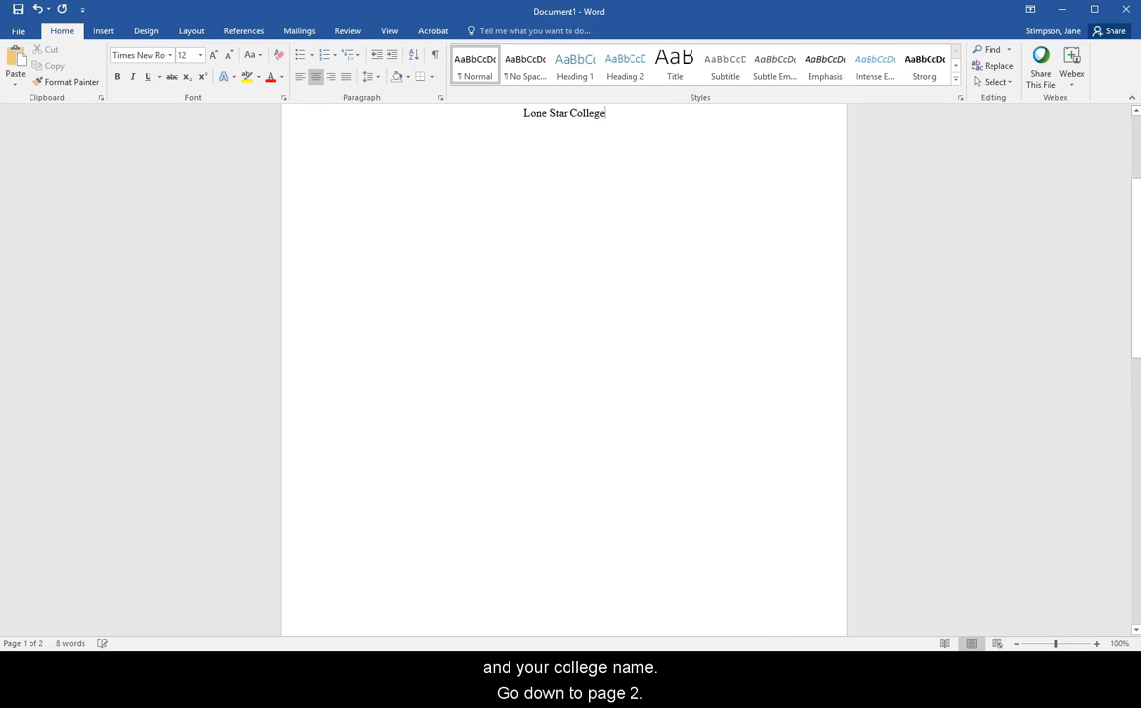
Add a centered Abstract heading, paste the abstract, and write 'Keywords: research, APA'.
scroll("down", 3)
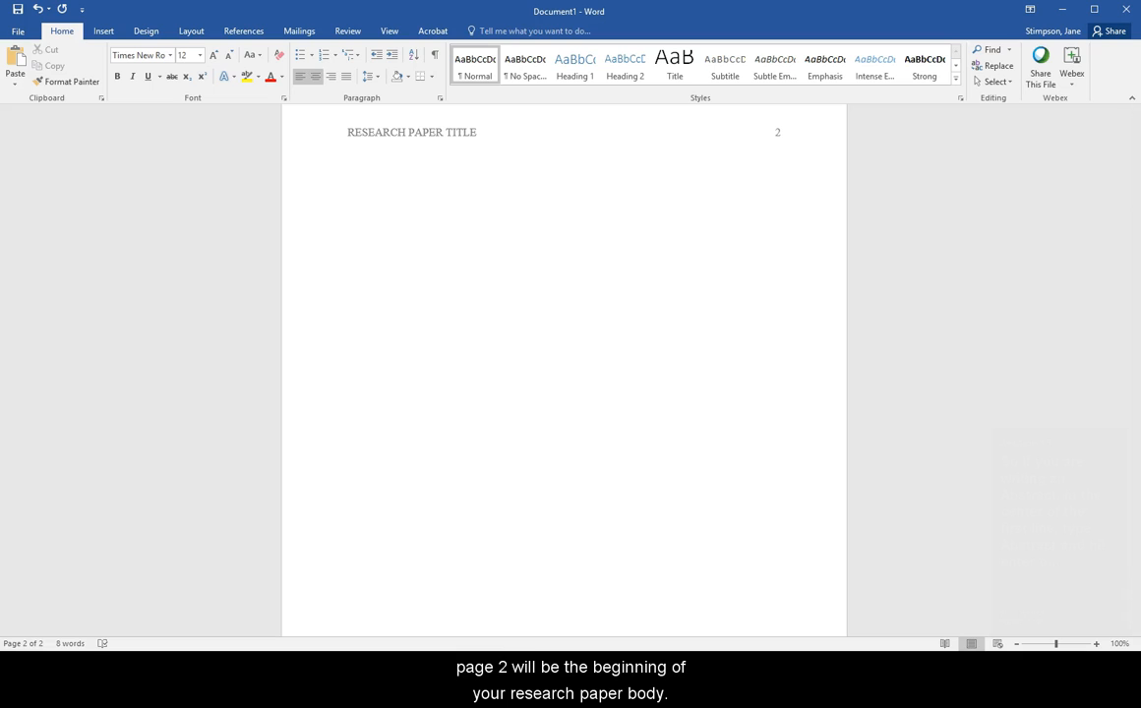
type("Abstract")
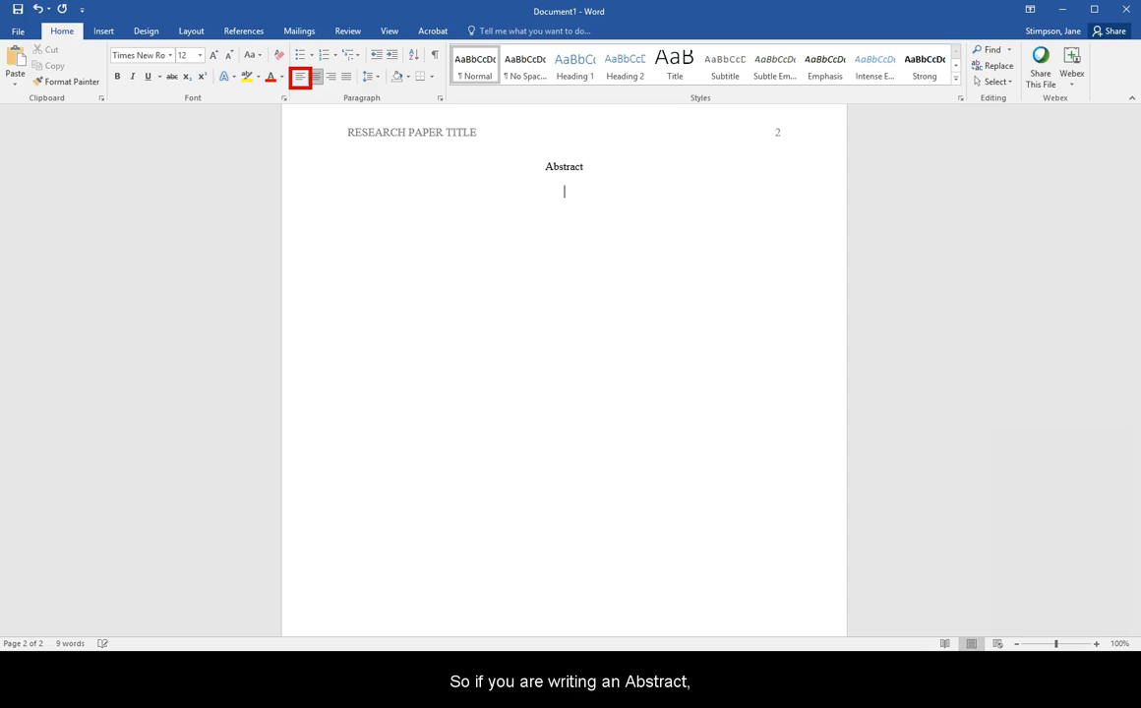
left_click(299, 77)
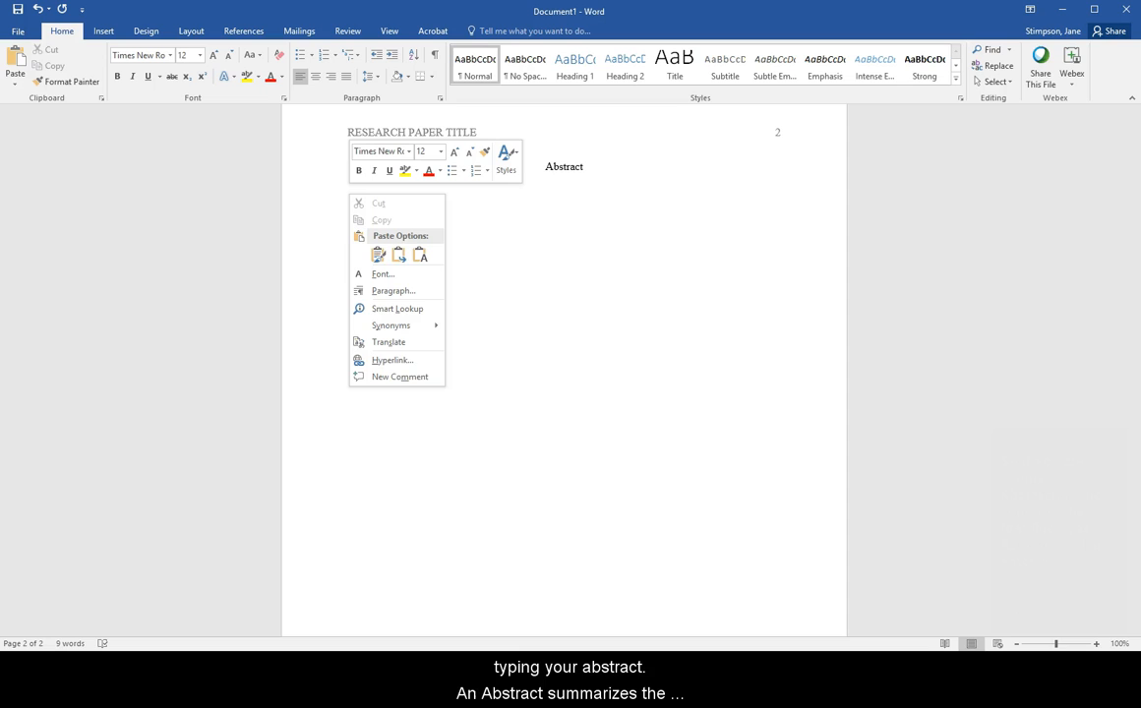
left_click(378, 256)
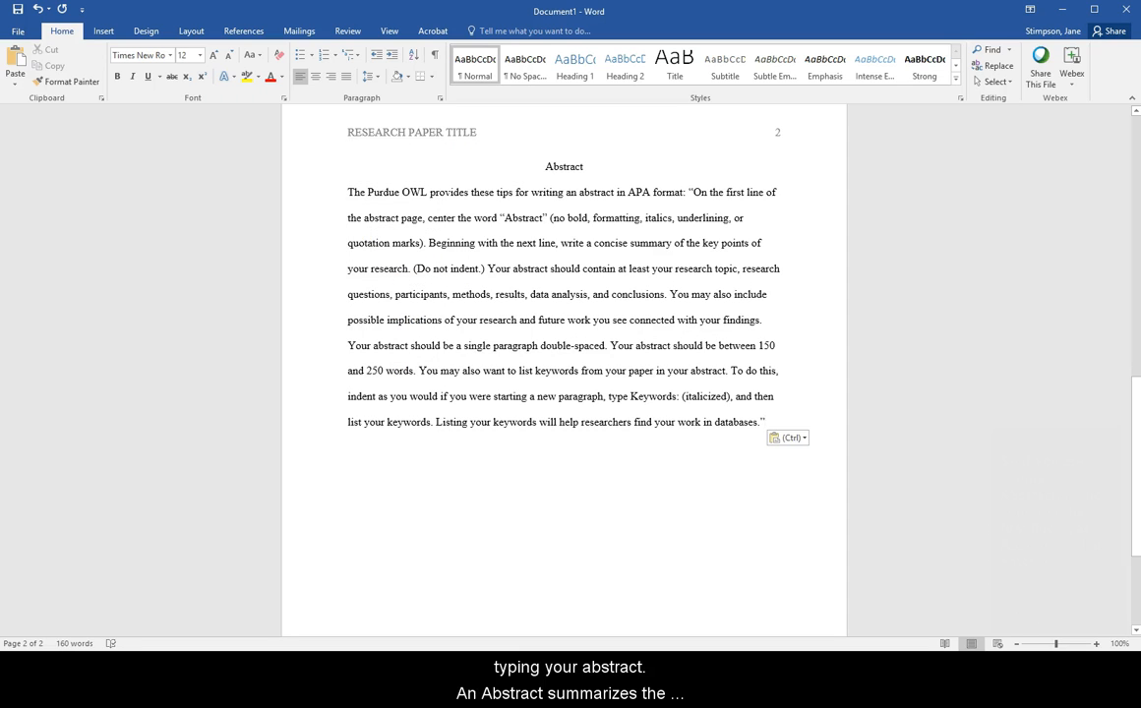
type("Keywords: research, APA")
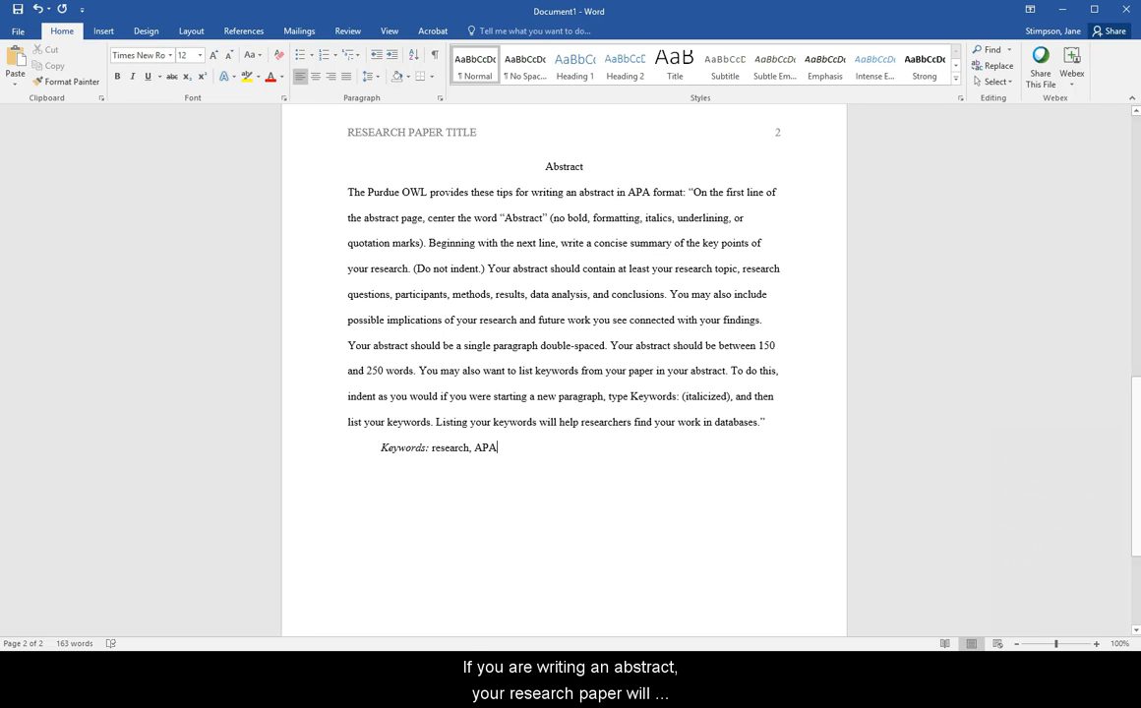
Start page 3 with a page break and the centered Research Paper Title.
left_click(102, 31)
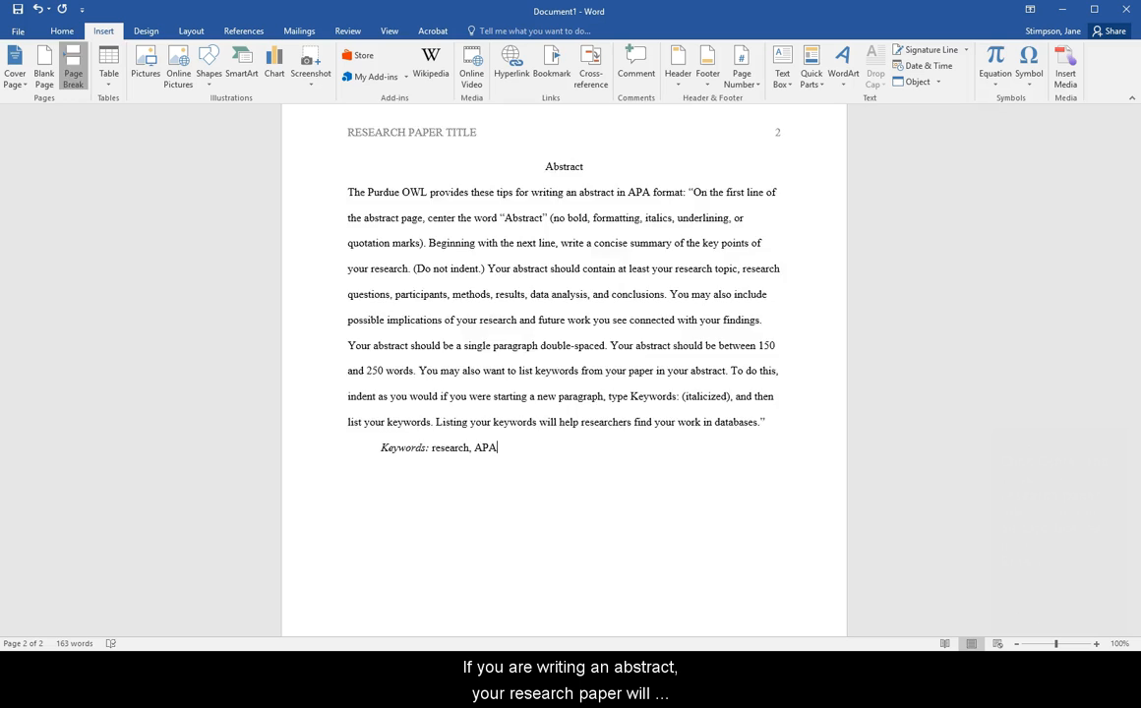
left_click(72, 63)
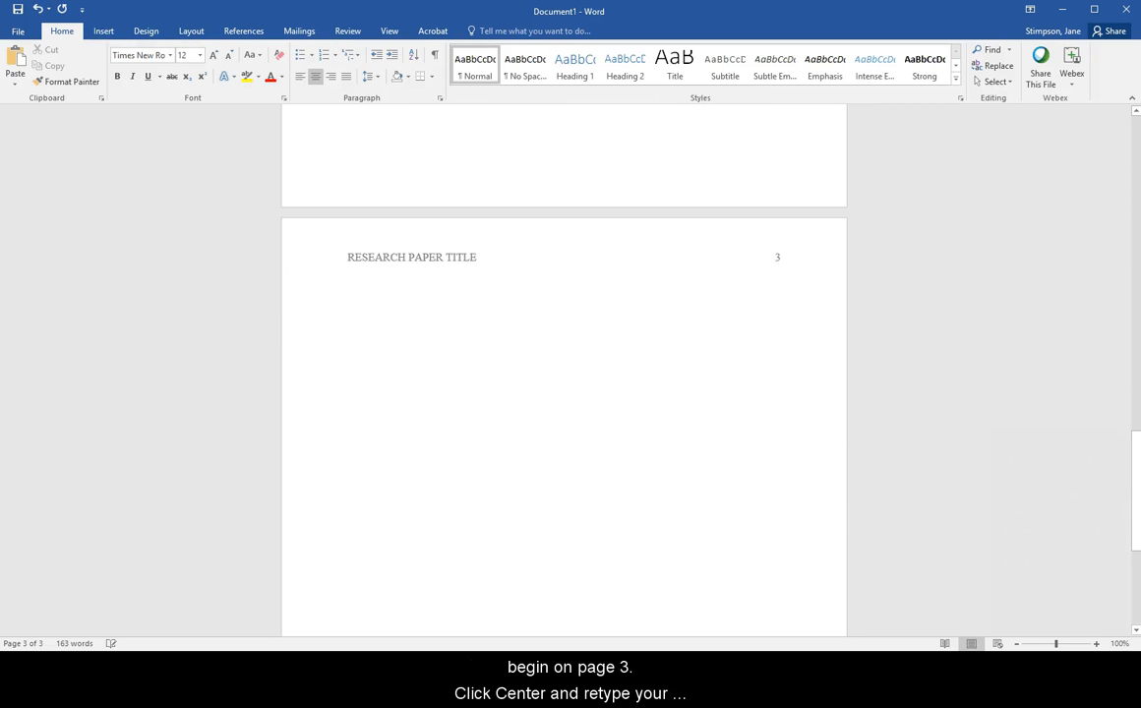
type("Research Paper Title")
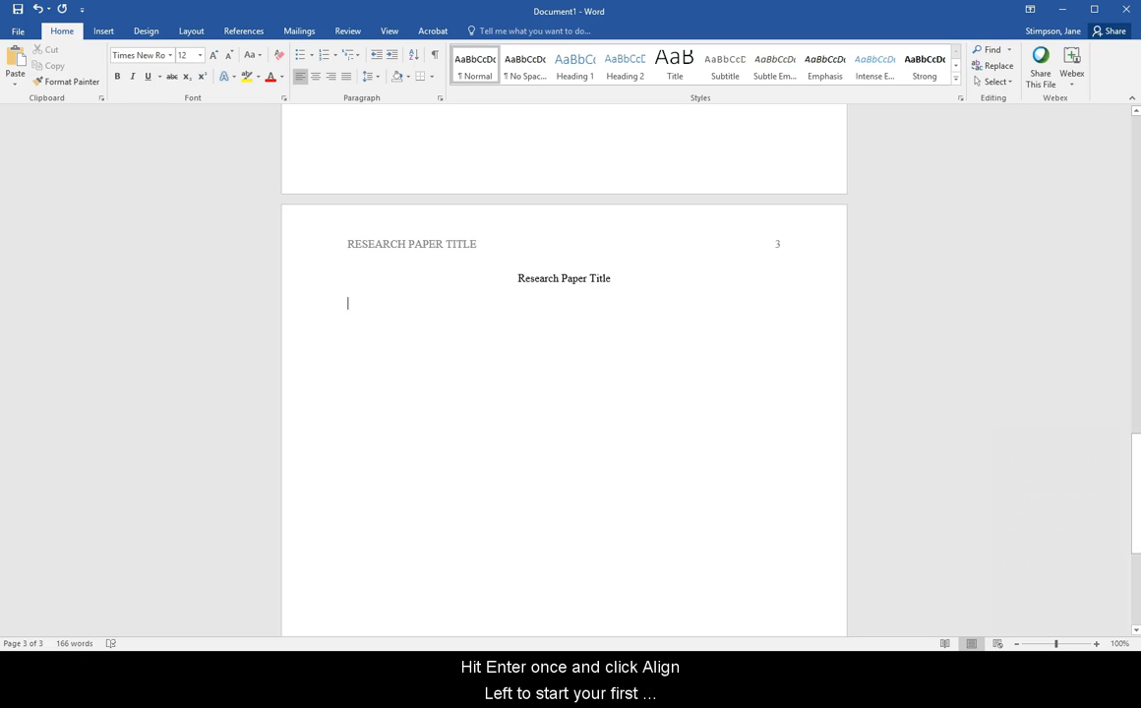
Write the indented first body line 'This is the first line of your paper.'.
type("This is the f")
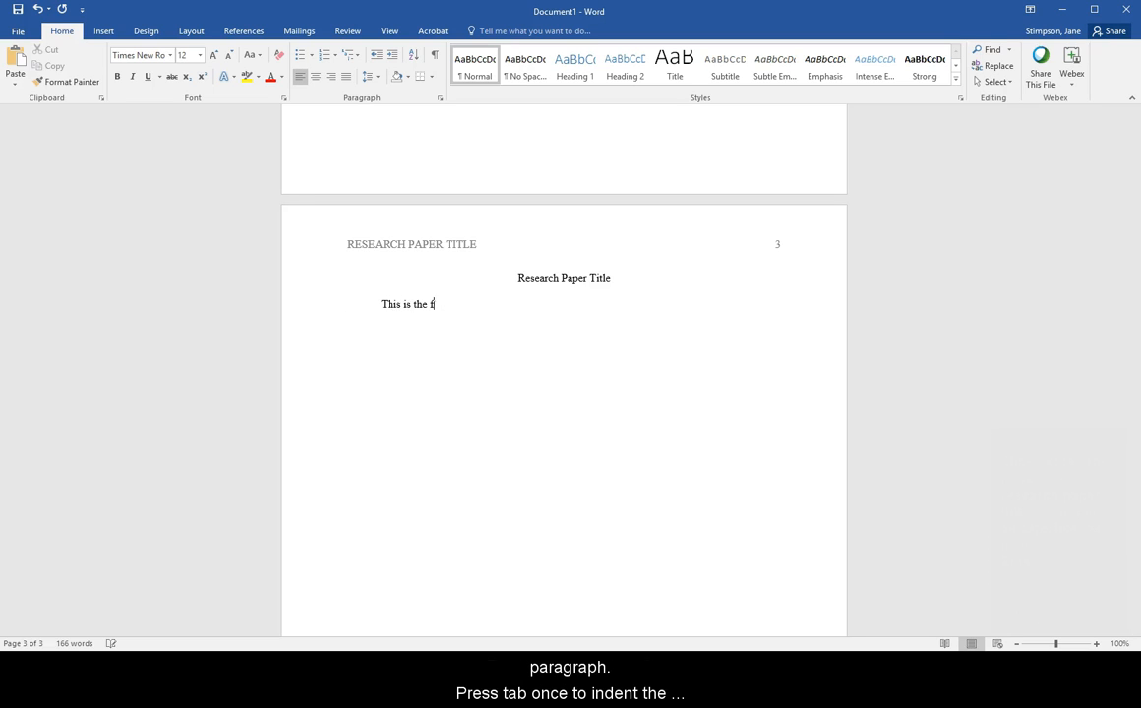
type("irst line of your paper")
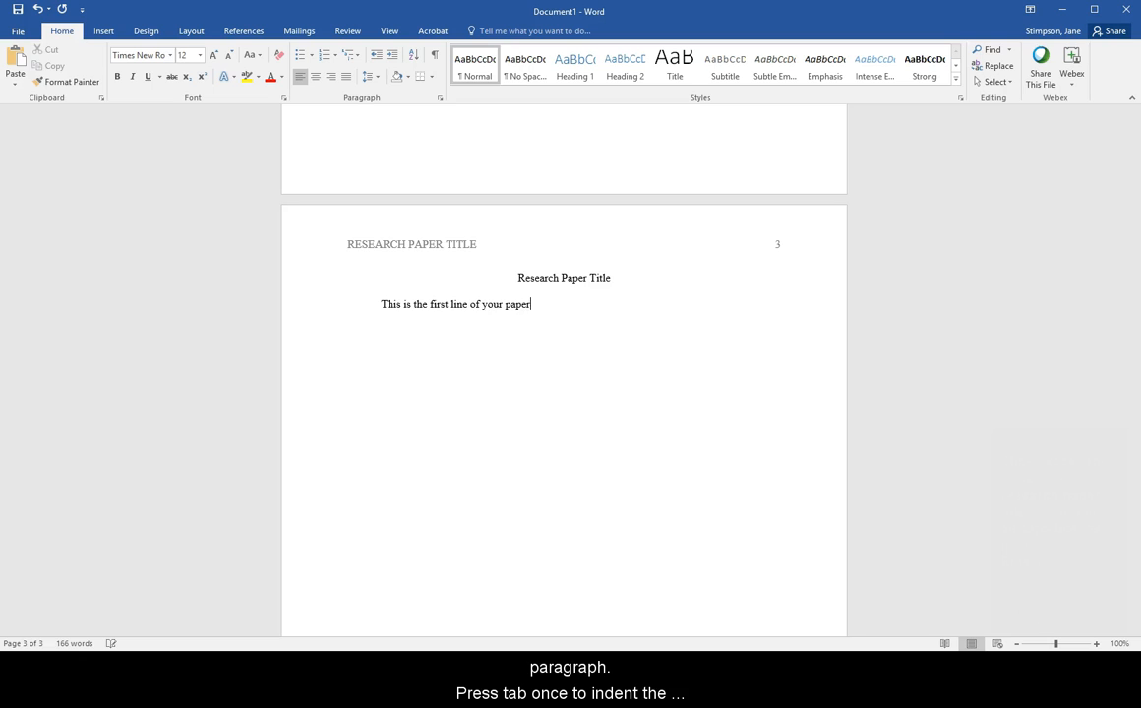
type(".")
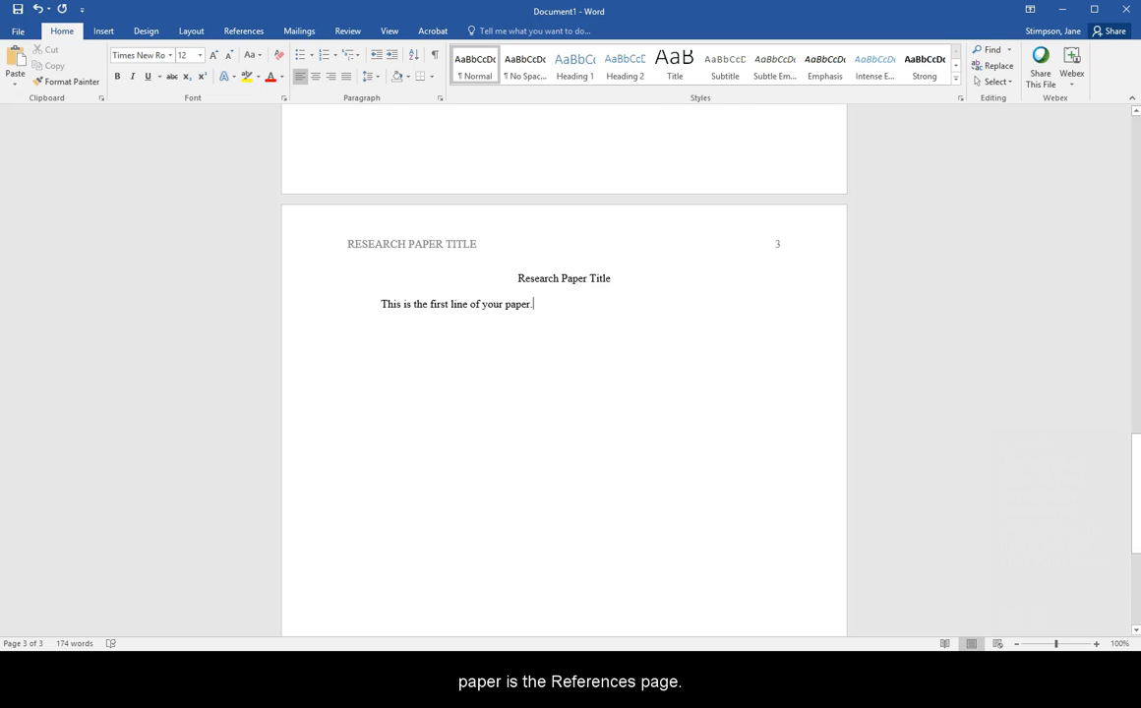
Start page 4 with a page break and a centered References heading.
left_click(102, 31)
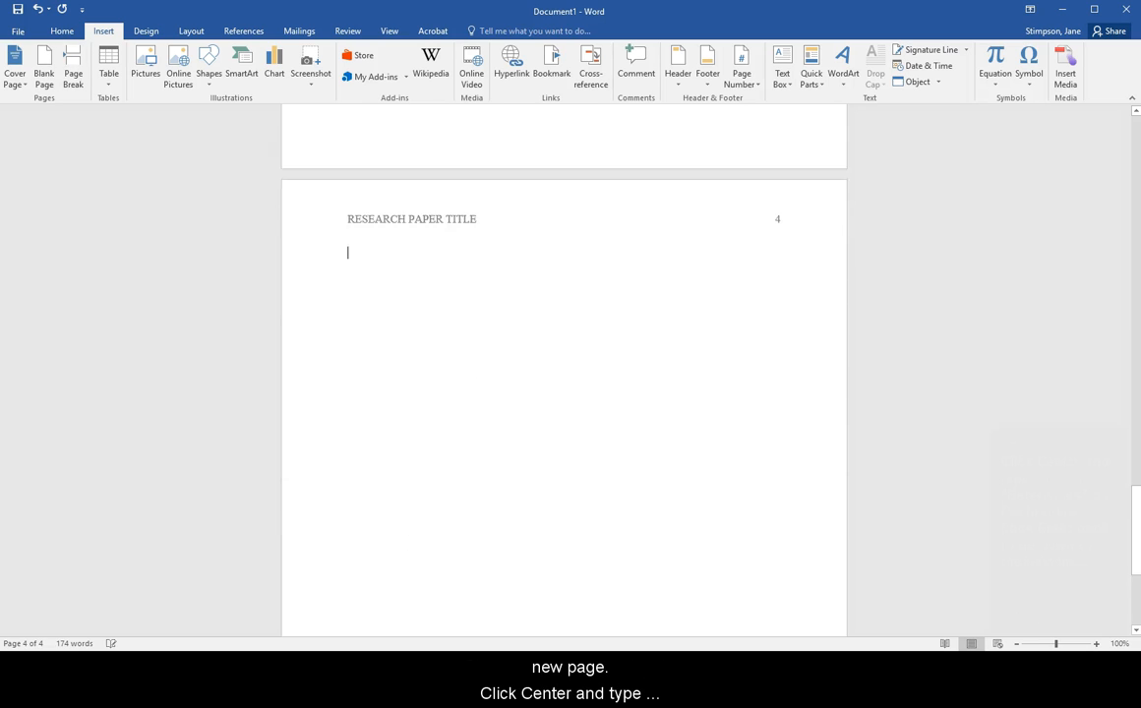
left_click(63, 31)
type("Refere")
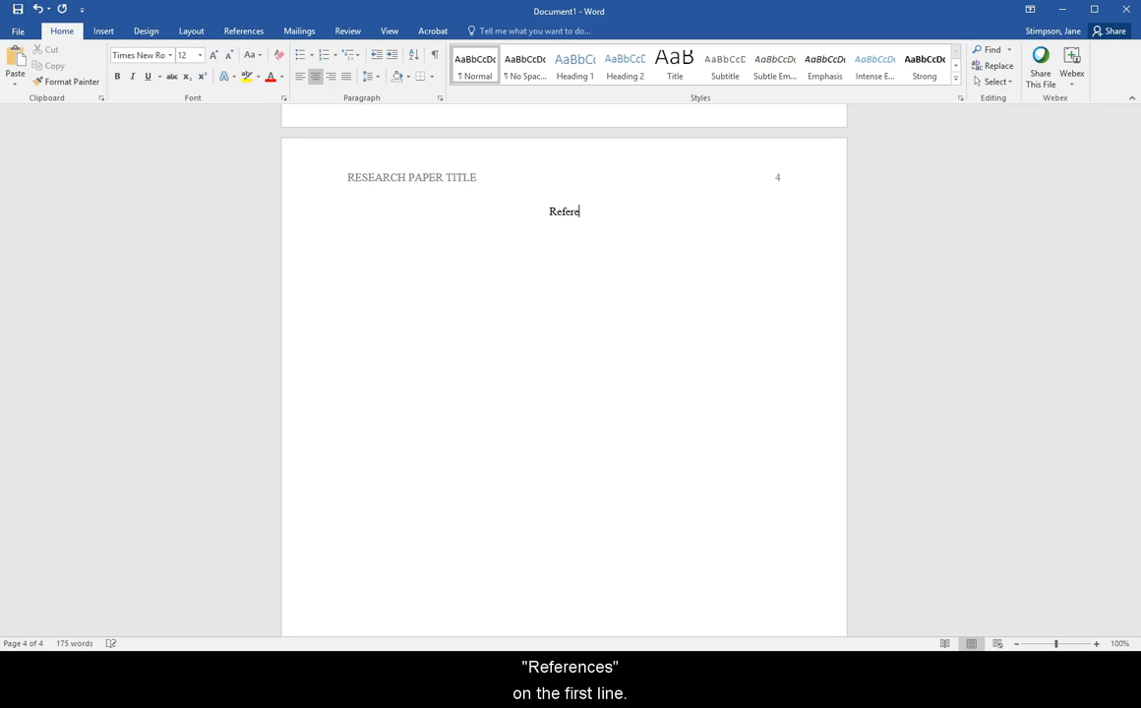
key("enter")
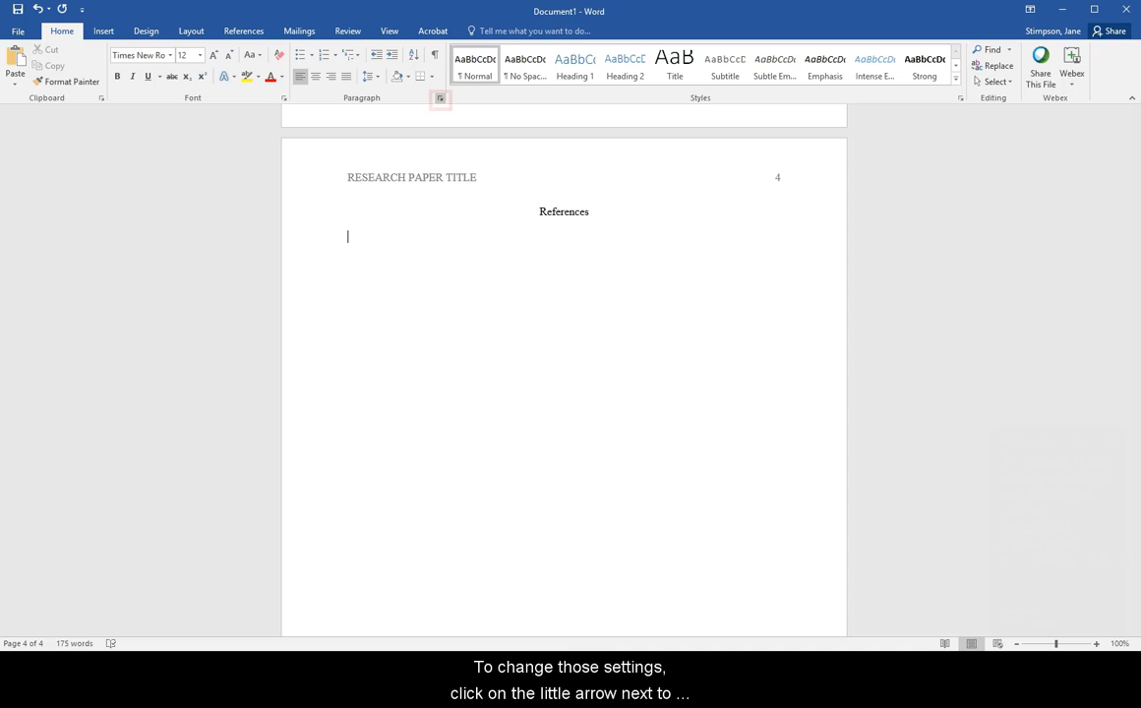
Give the line below References a 0.5-inch hanging indent and double line spacing via the Paragraph dialog.
left_click(440, 99)
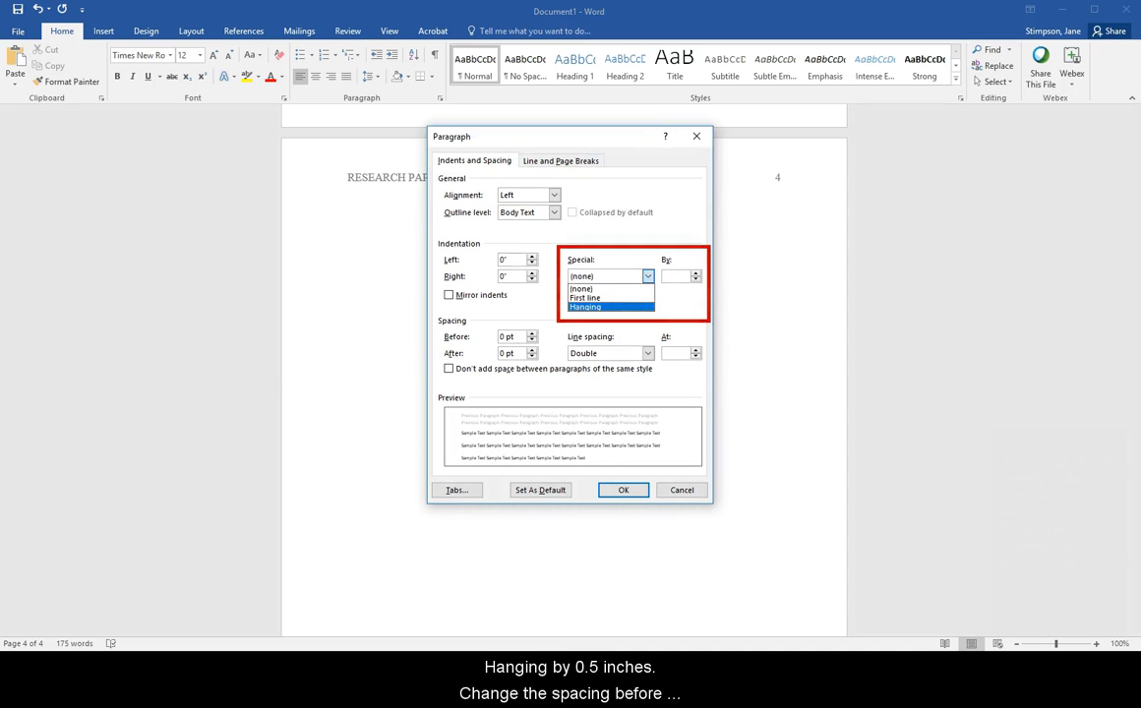
left_click(586, 307)
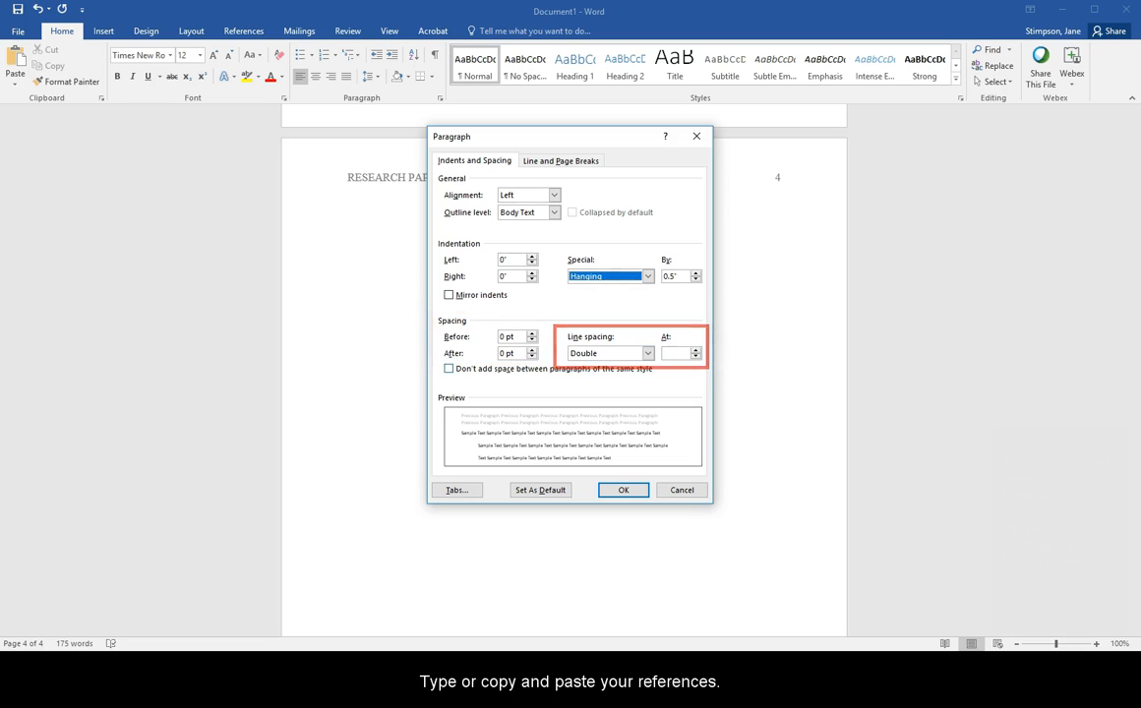
left_click(622, 490)
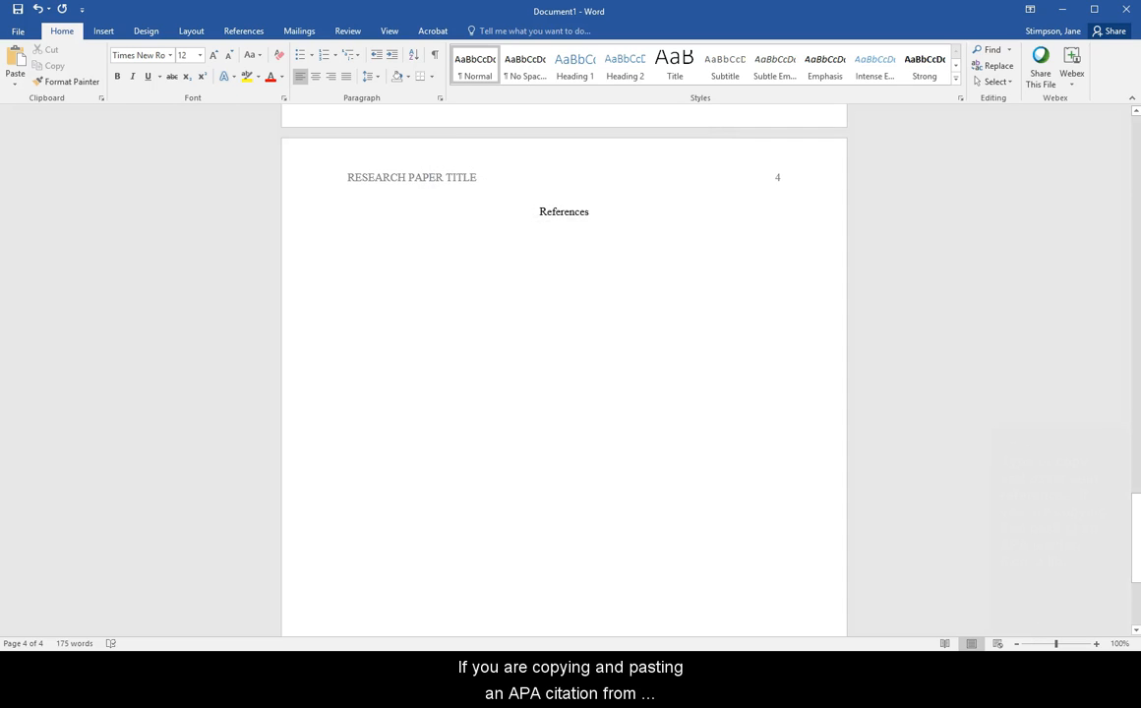
Paste the Zullow et al. (2014) citation below References using Merge Formatting.
left_click(348, 236)
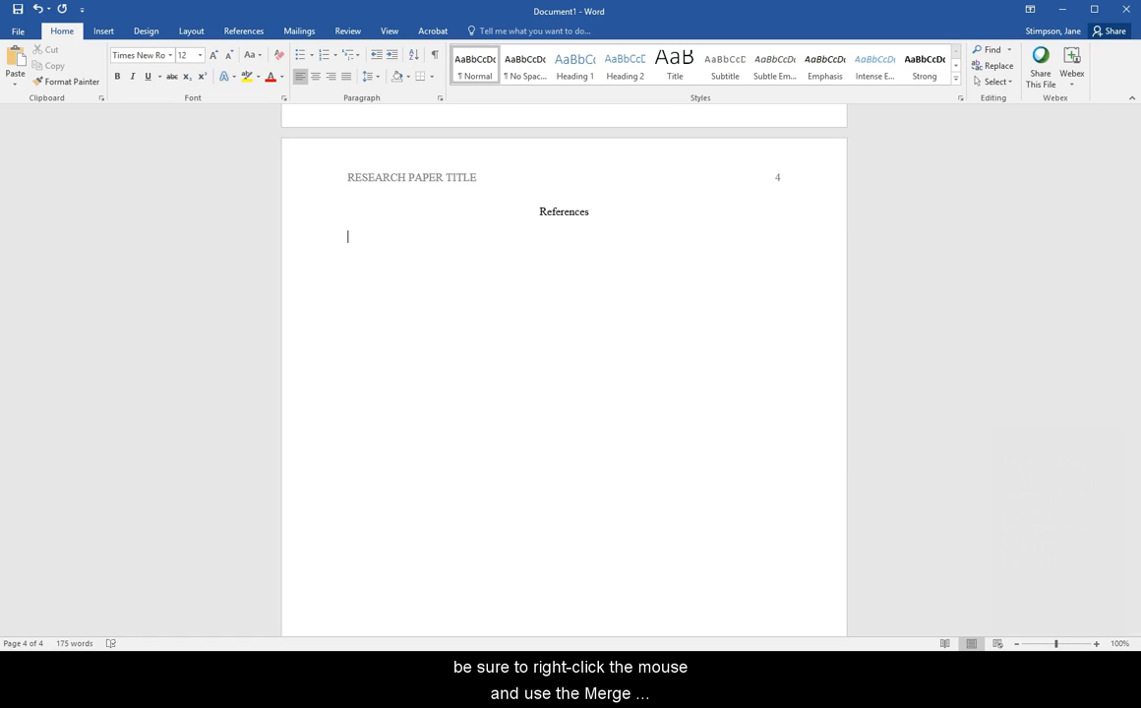
right_click(348, 236)
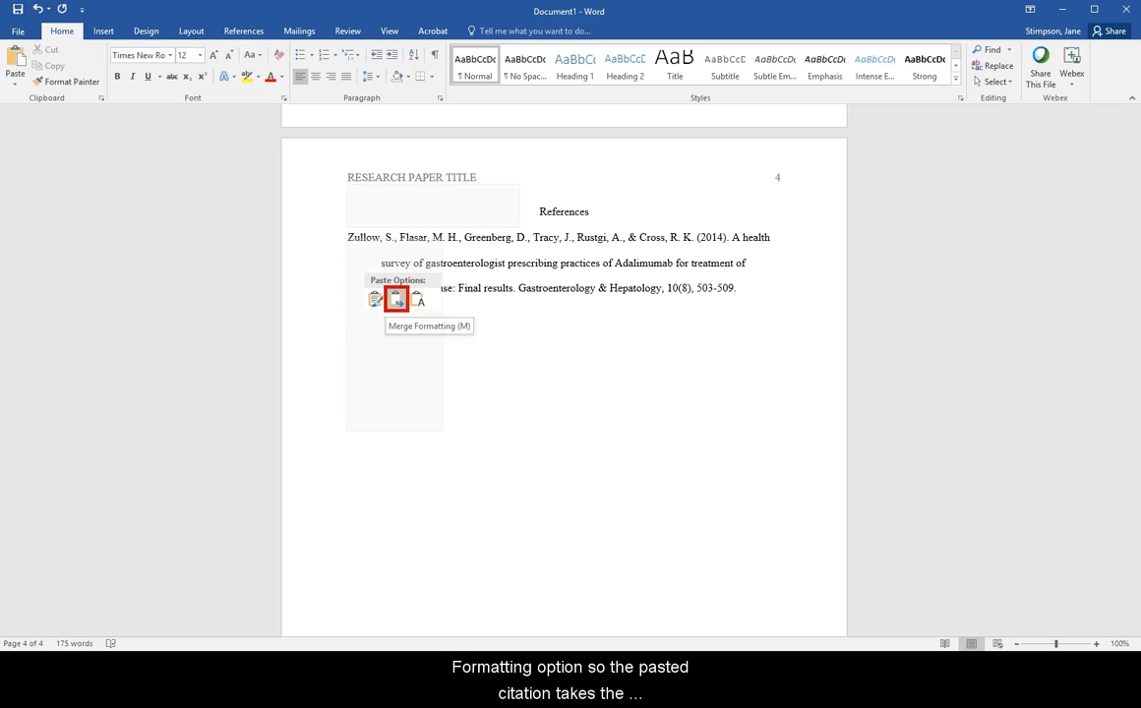
left_click(397, 299)
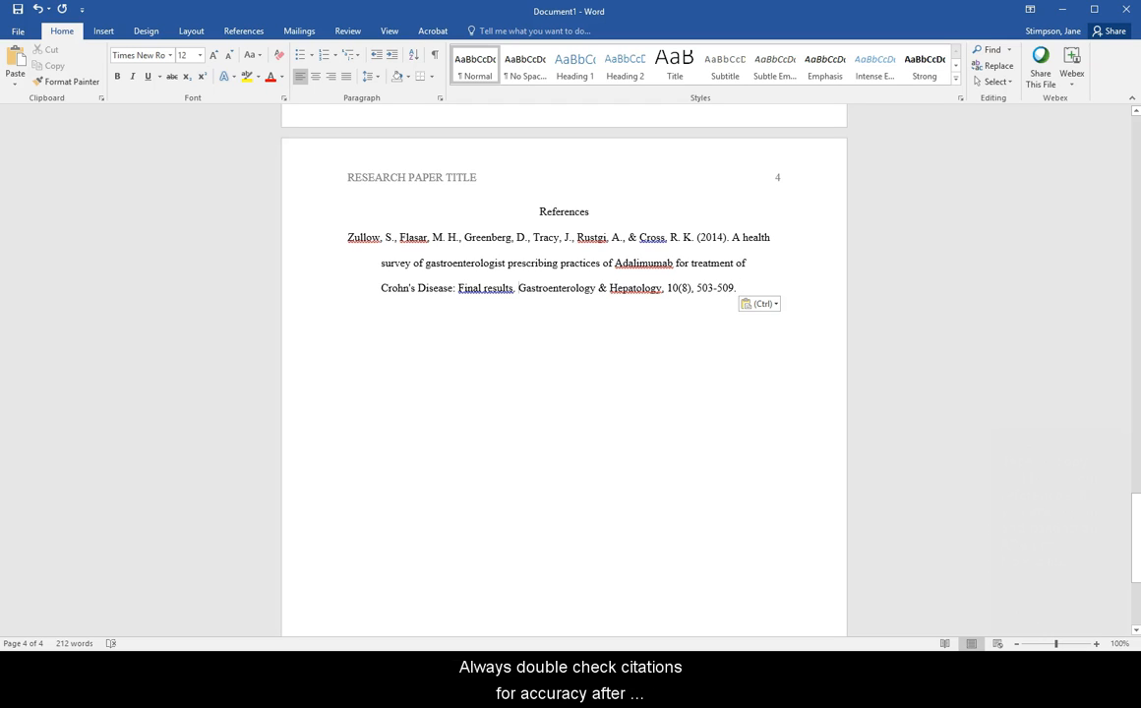
Italicize the journal name Gastroenterology & Hepatology in the citation.
left_click_drag(520, 287, 661, 287)
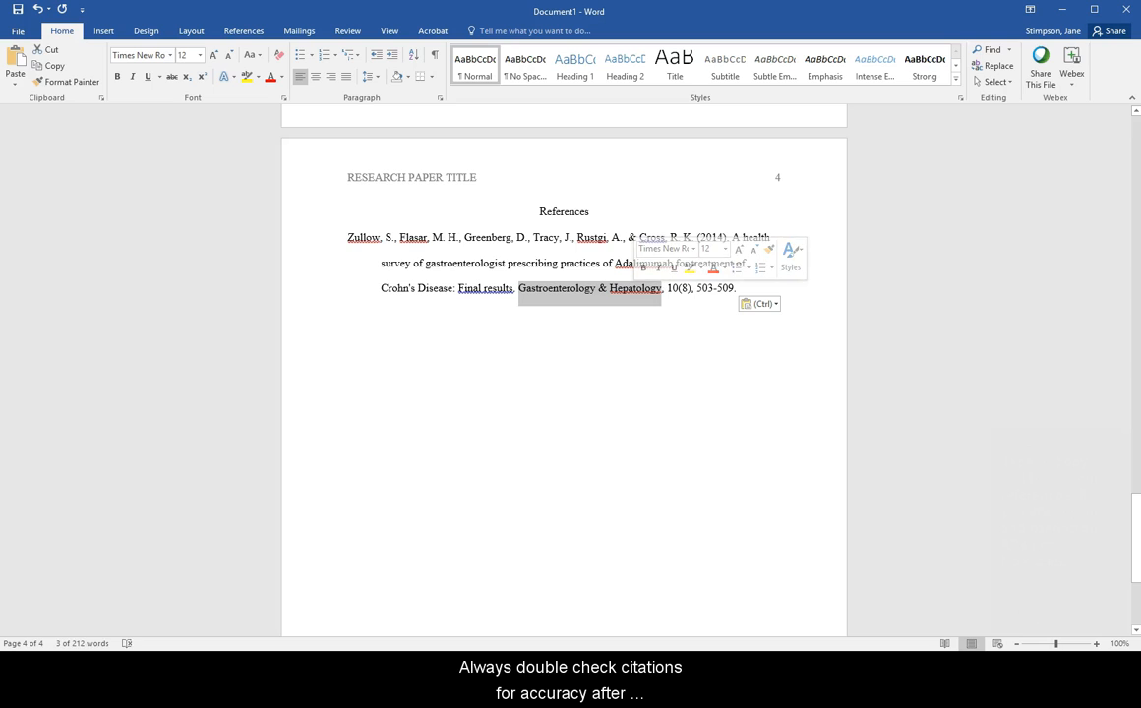
left_click(134, 77)
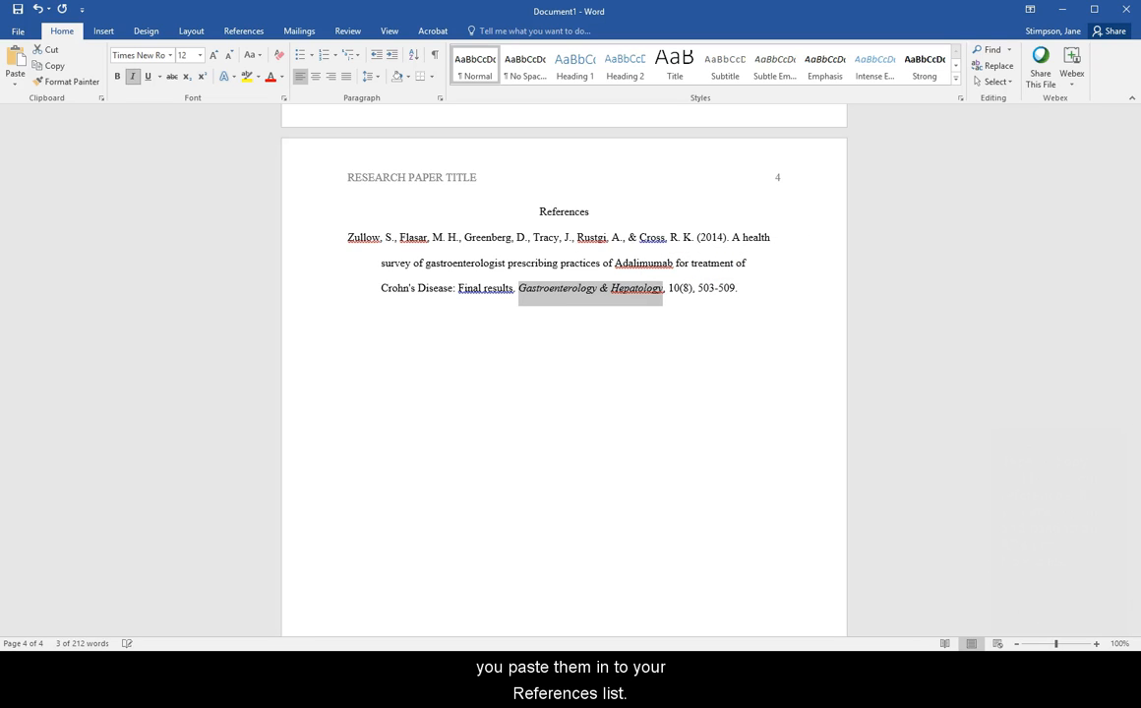